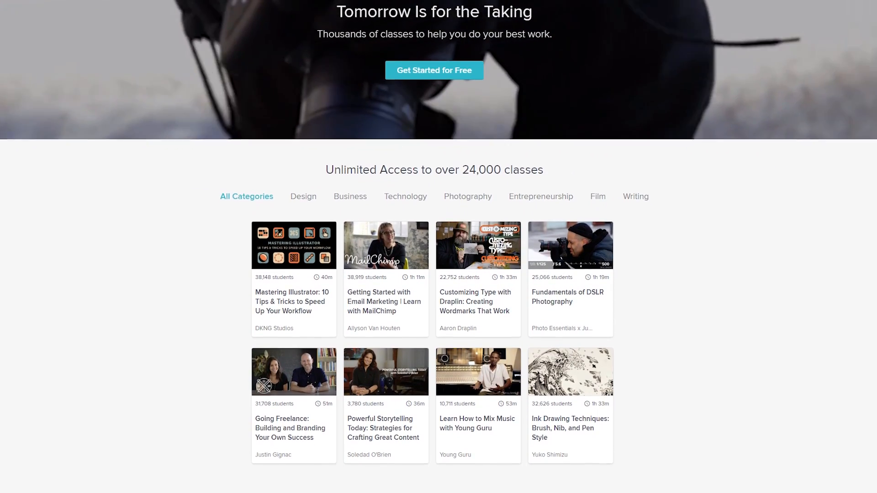
Select the Mesh Generator object to show its components and open the MeshGenerator script
scroll(down, 3)
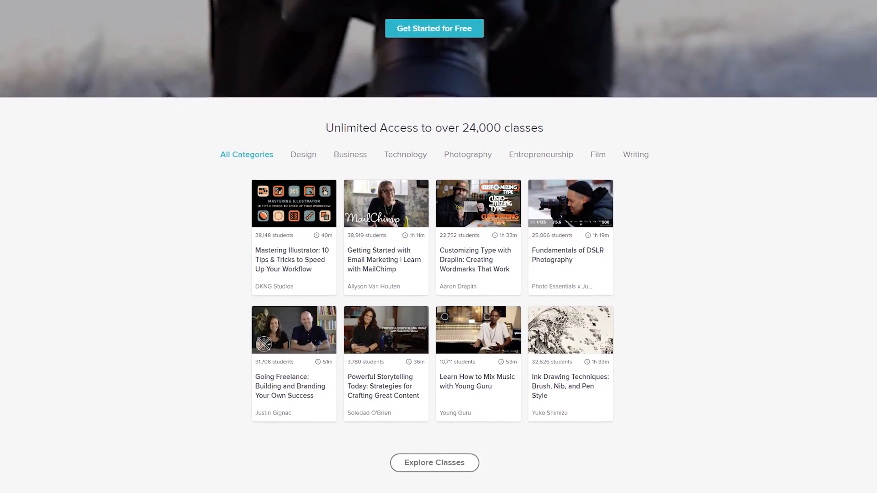
scroll(down, 3)
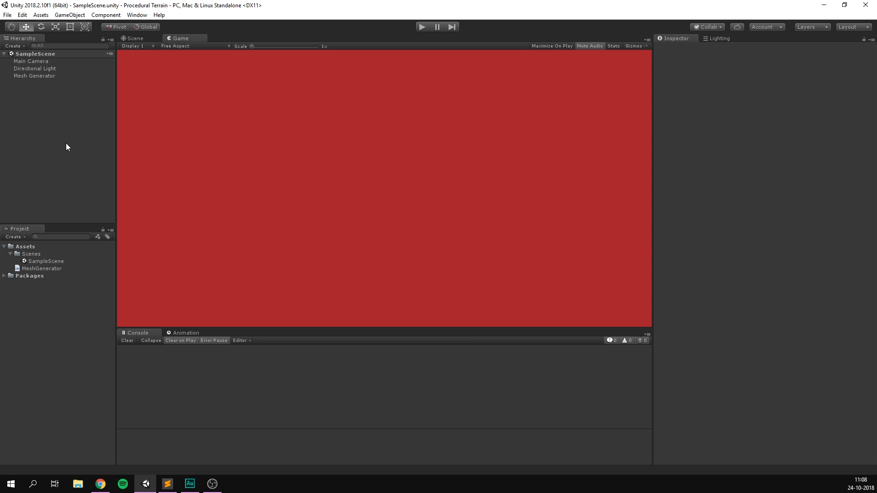
mouse_move(37, 80)
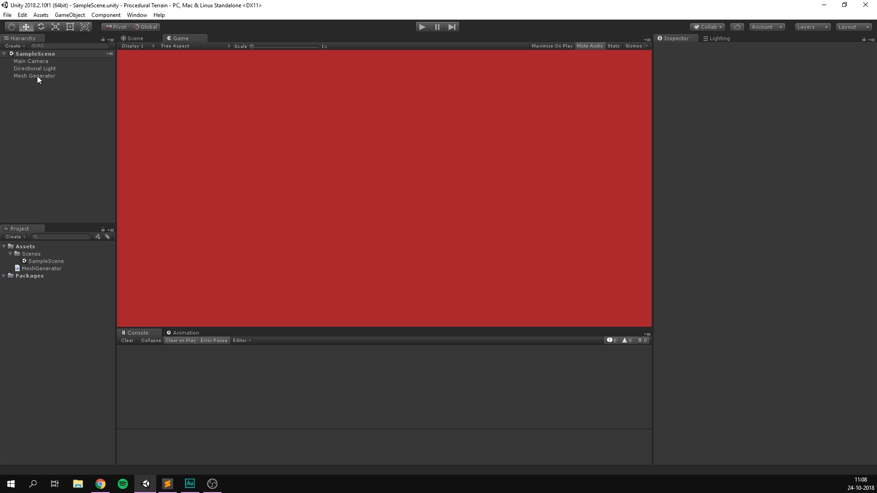
click(34, 76)
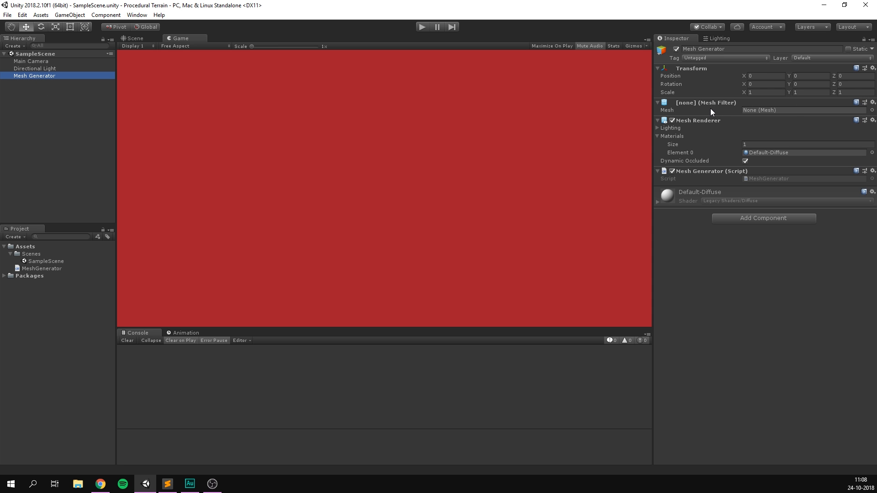
mouse_move(709, 182)
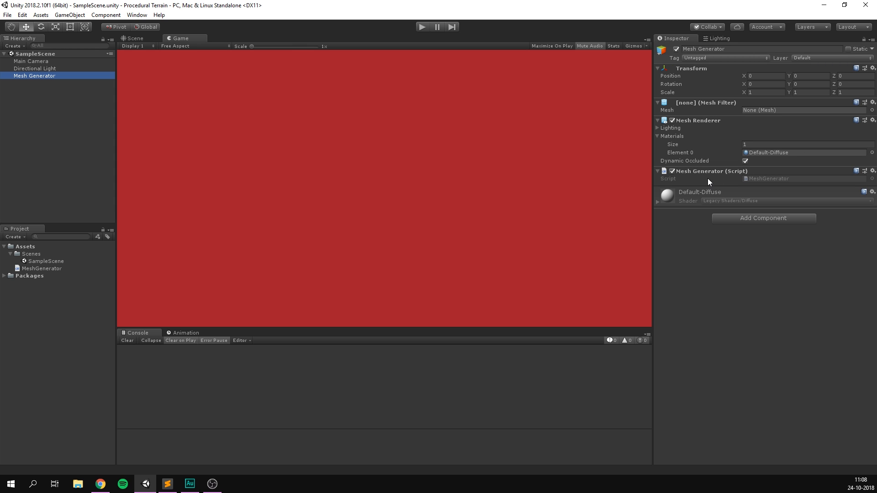
click(234, 484)
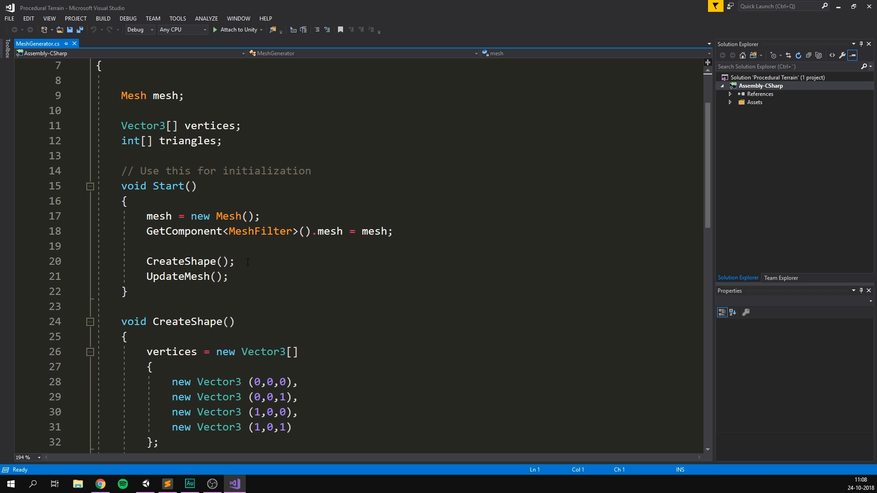
Delete the hard-coded four vertices and two triangles from CreateShape
click(188, 262)
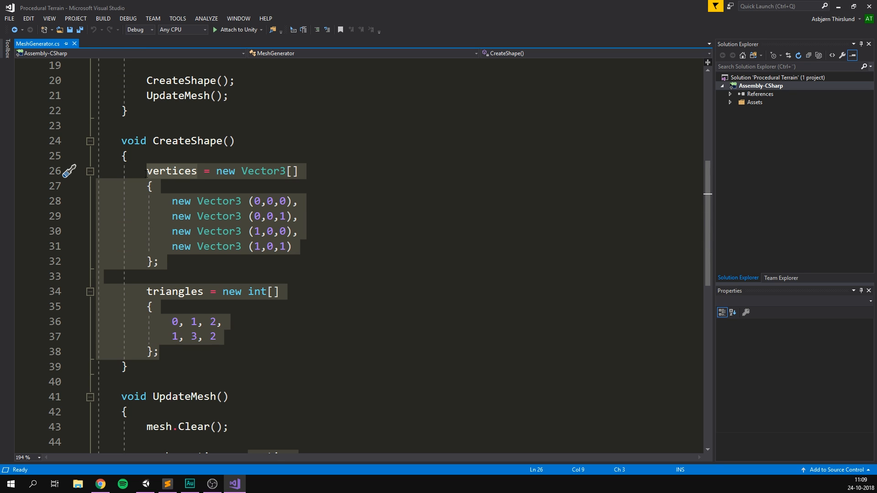
key(Delete)
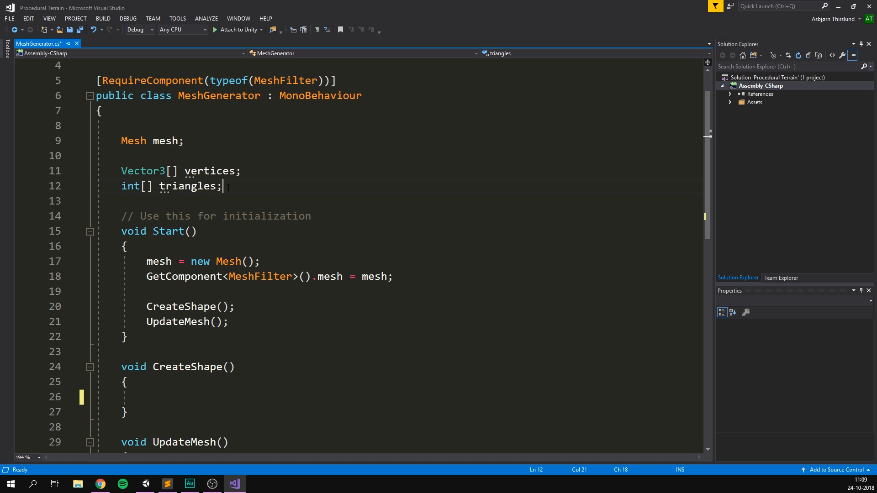
Declare 'public int xSize = 20;' and 'public int zSize = 20;' in MeshGenerator
text(p)
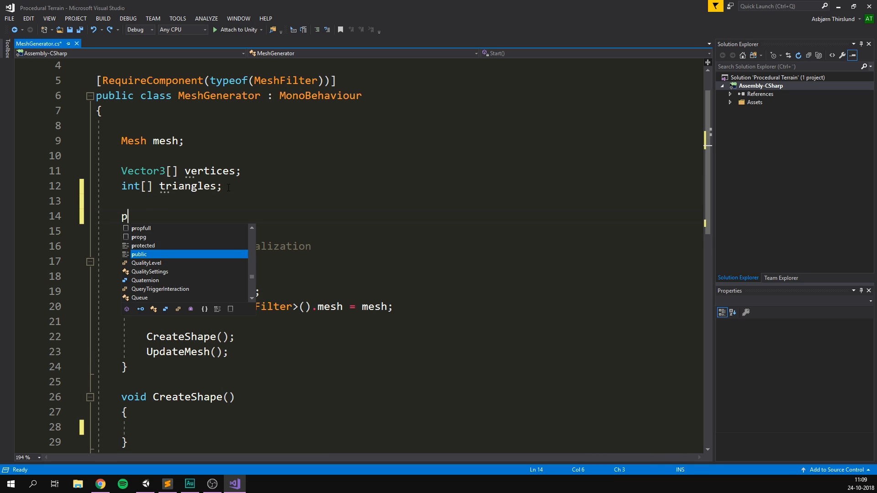
text(ublic int xSi)
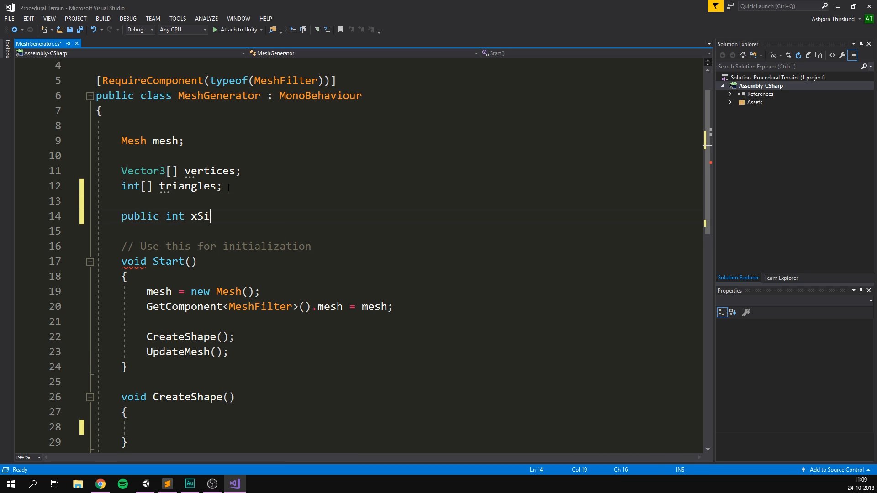
text(ze = 2)
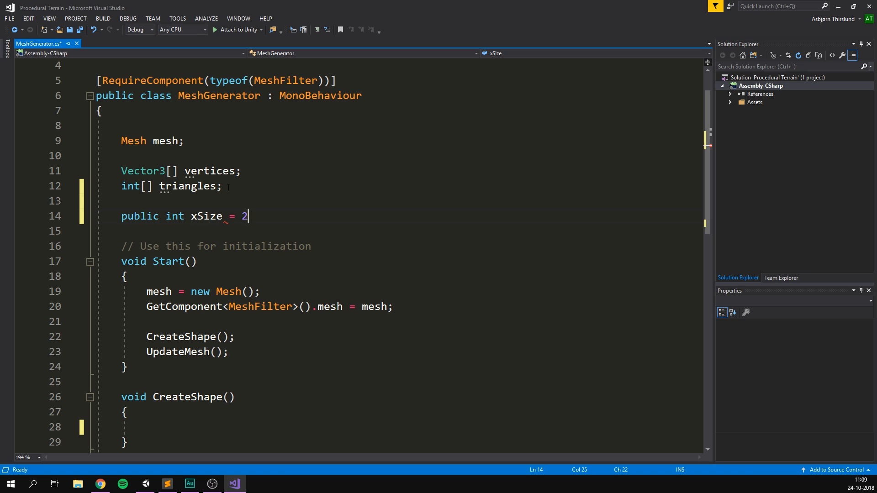
text(0;)
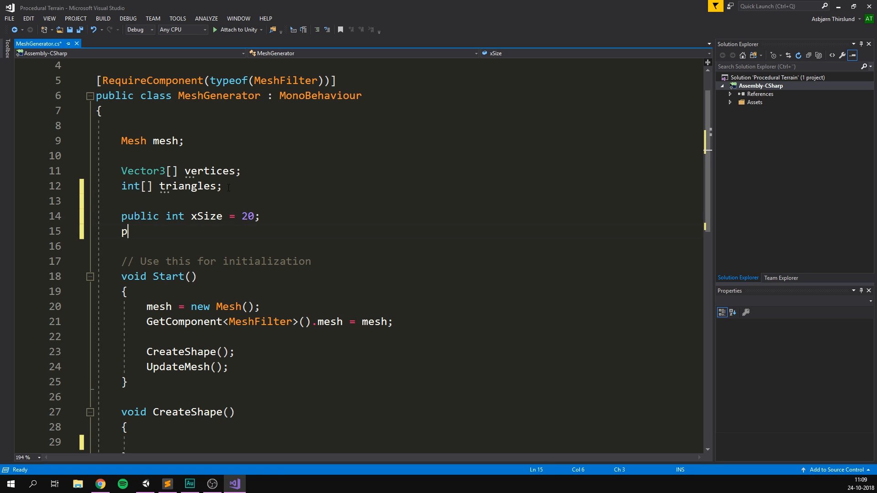
text(ublic int zSi)
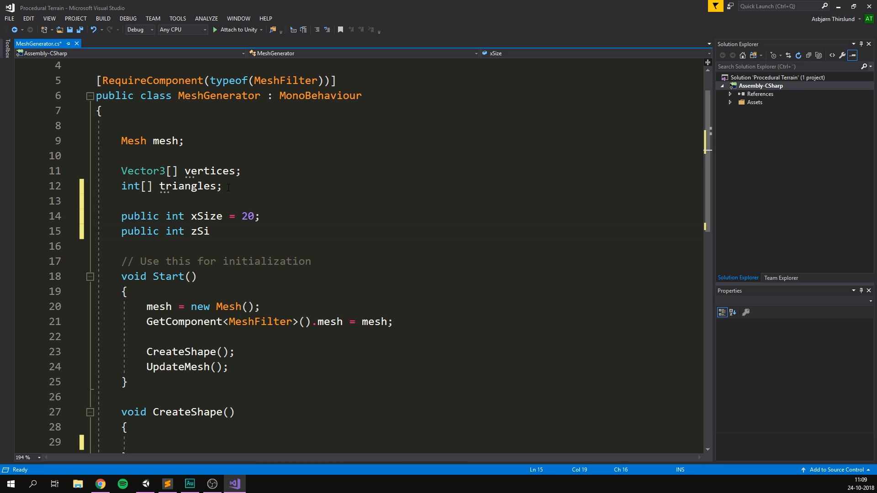
text(ze = 20;)
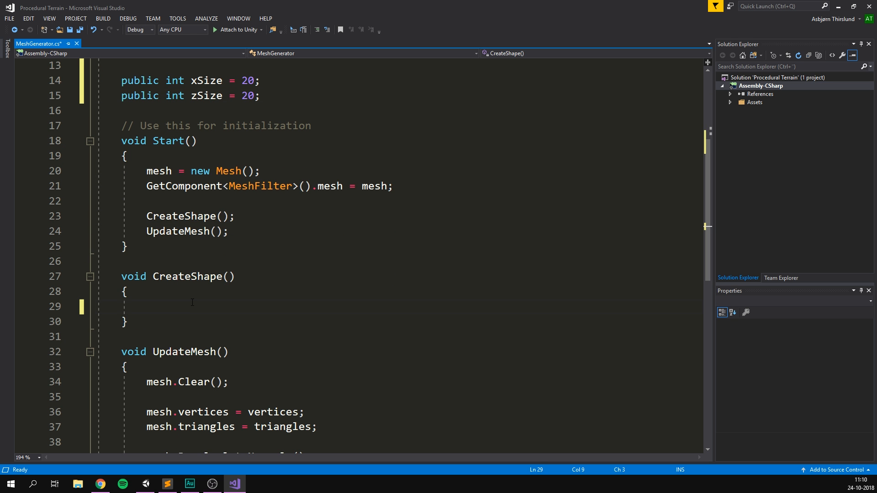
Allocate vertices = new Vector3[(xSize + 1) * (zSize + 1)] and begin a for loop
text(vertices)
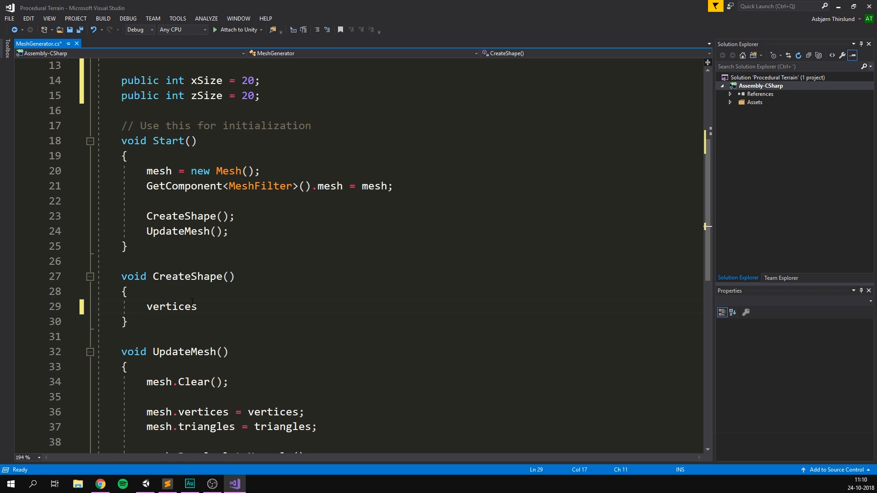
text(= new Vector3[];)
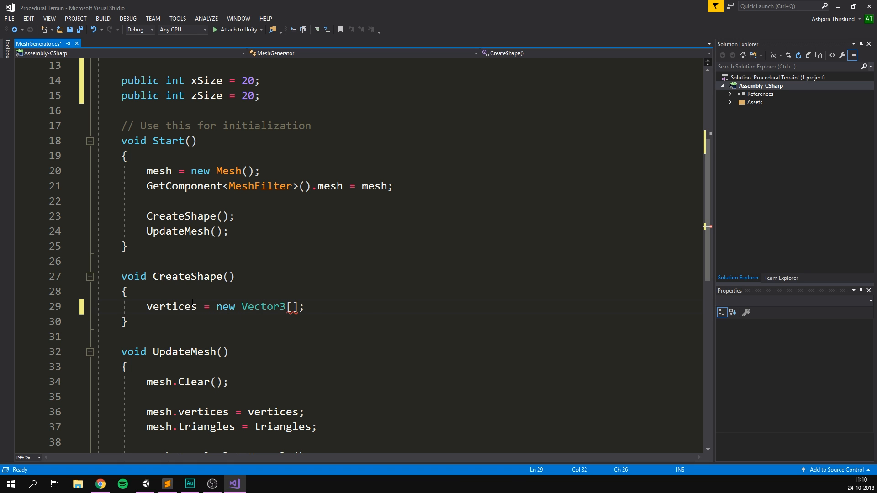
text((xSize + 1) * (zSize + 1)
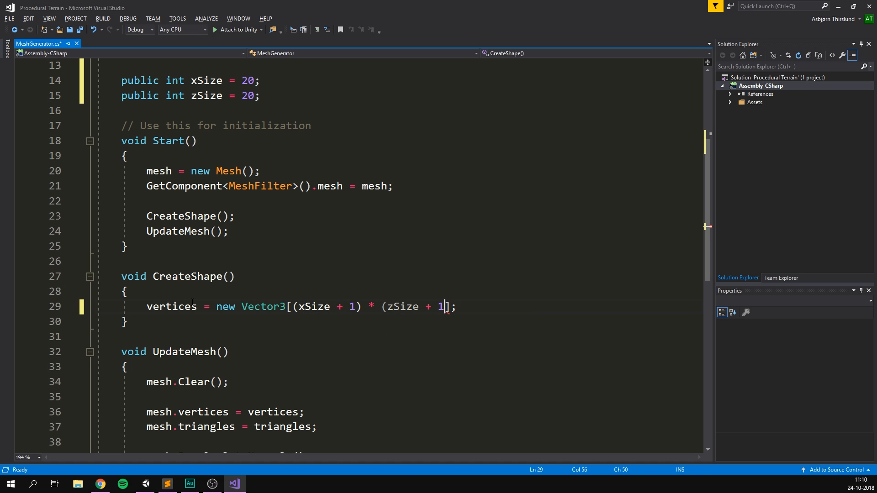
text())
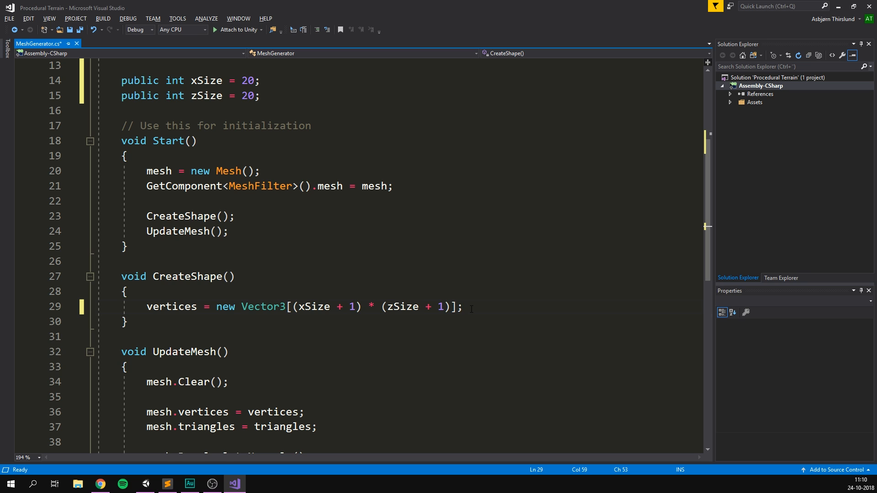
text(for (int i = 0; i < length; i++)
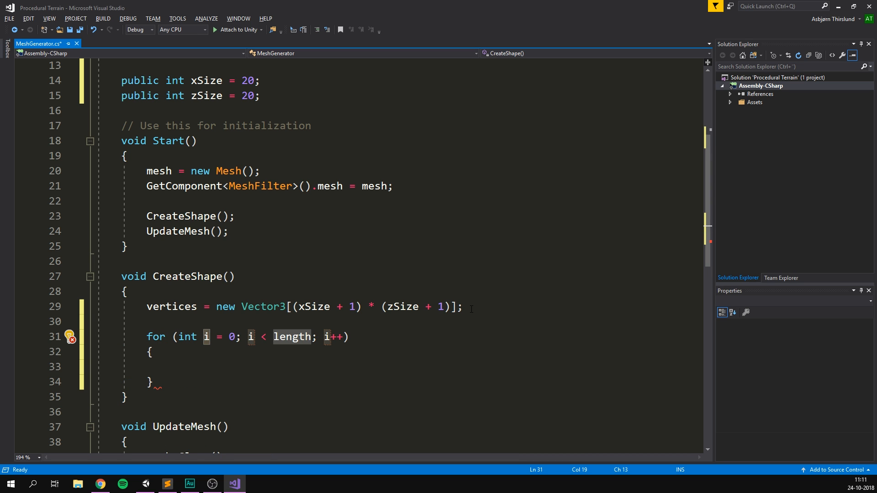
Write nested for loops with z <= zSize outside and x <= xSize inside
text(z)
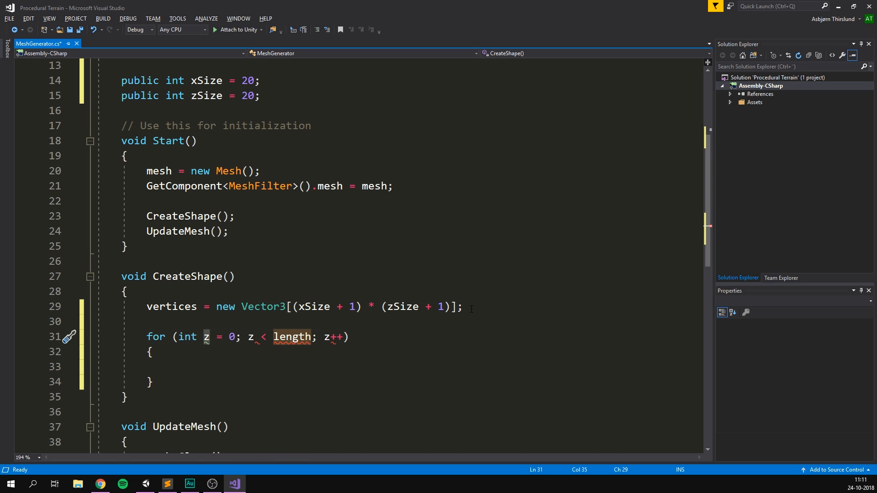
text(zSiz)
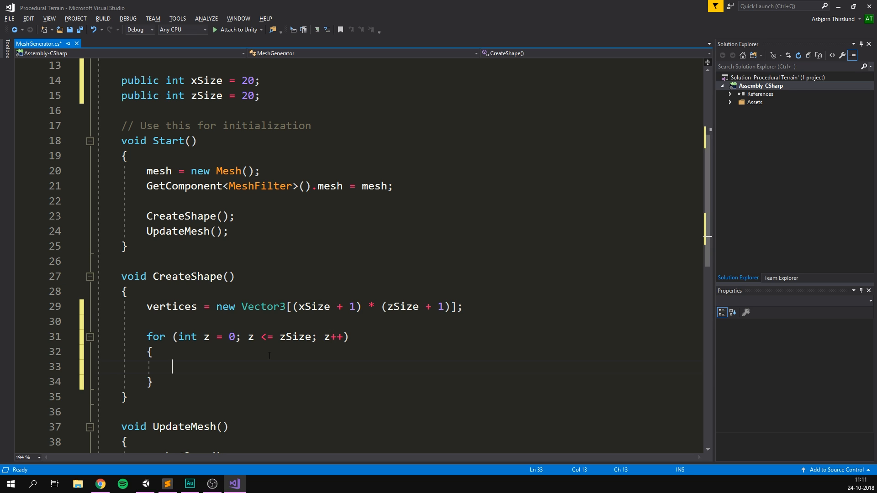
text(for (int x = 0; x < length; x++)
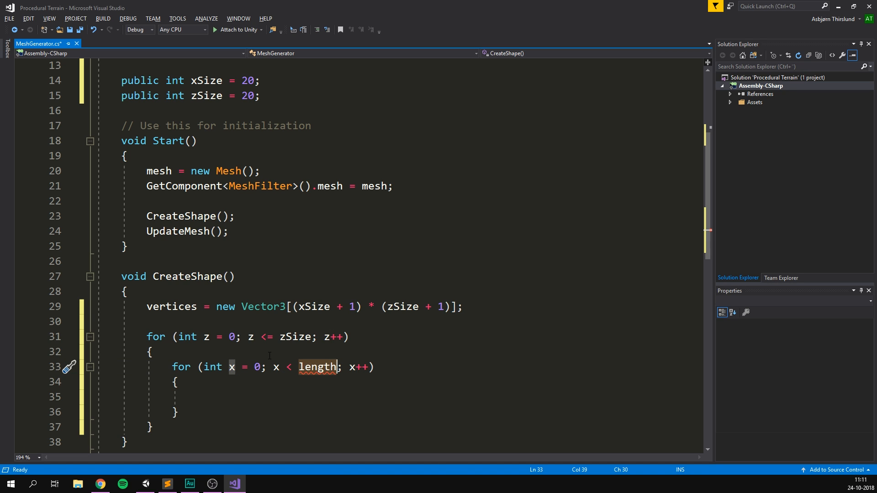
text(xSize)
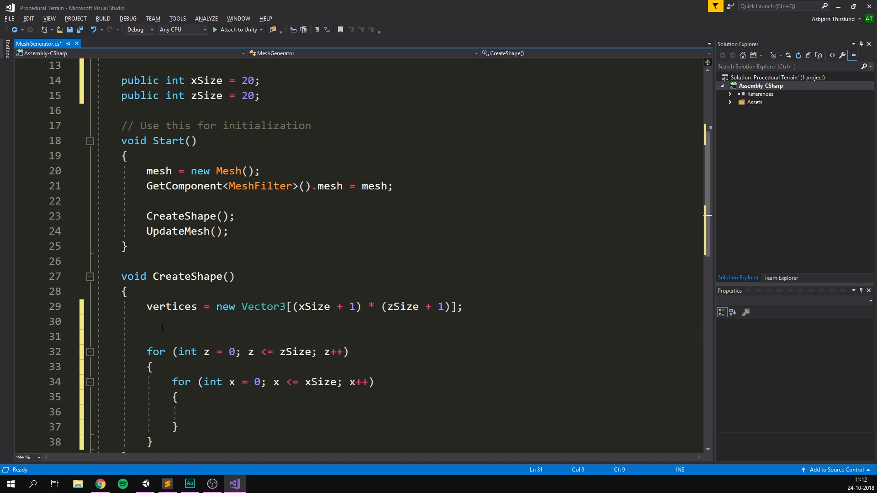
Declare int i = 0, set vertices[i] = new Vector3(x, 0, z) in the inner loop, then i++
text(int i)
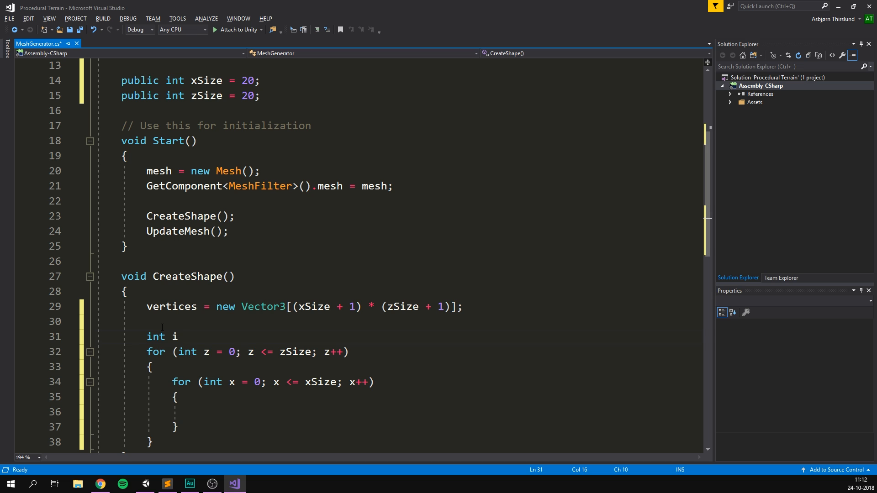
text(= 0;)
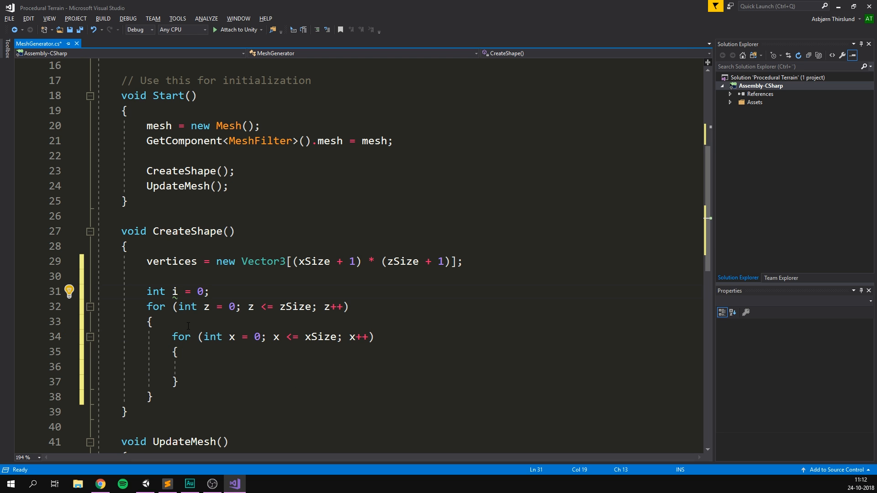
text(ver)
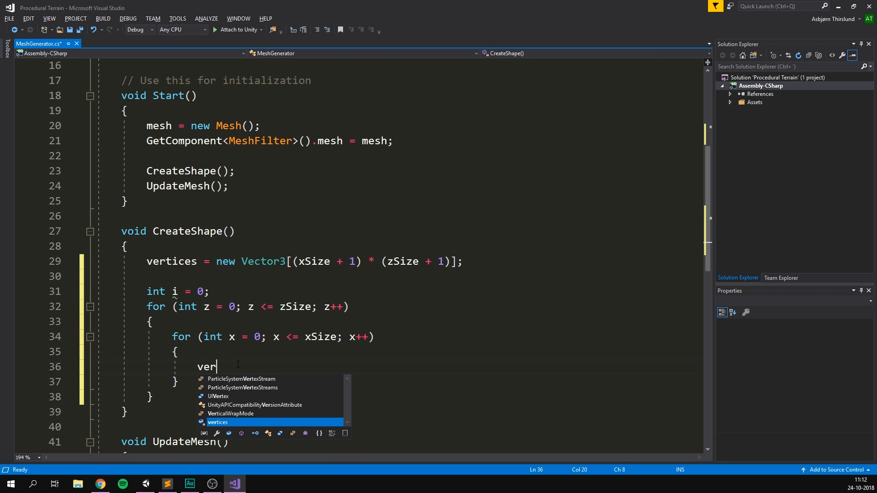
text(tices[i])
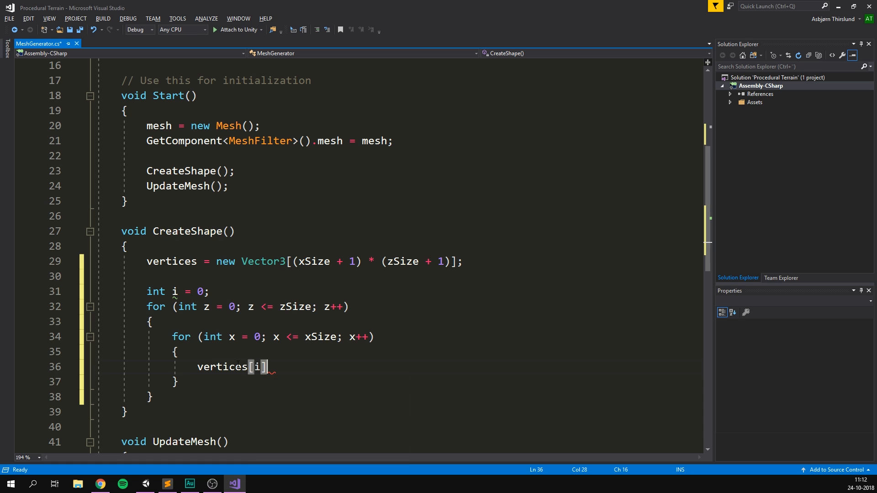
text(=)
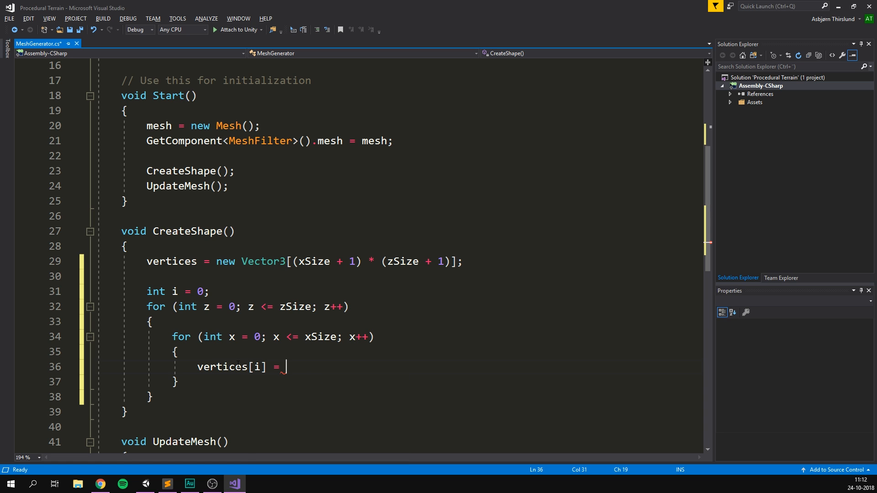
text(new Vector3())
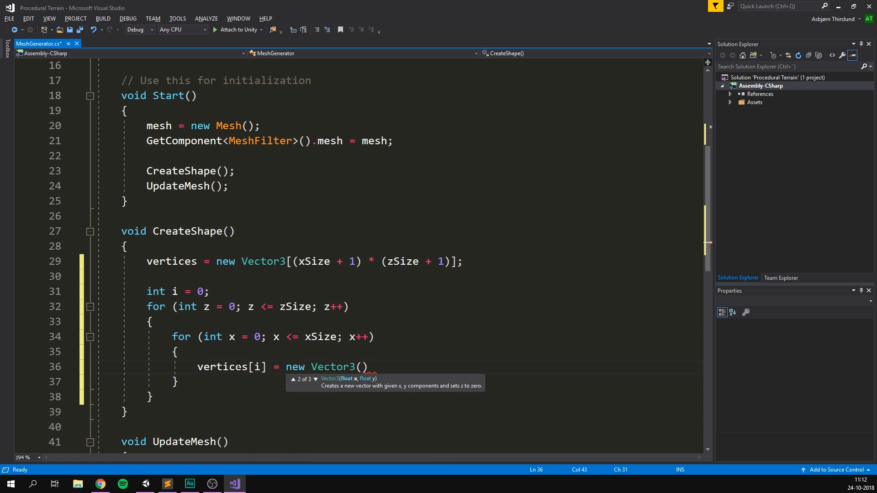
text(x,)
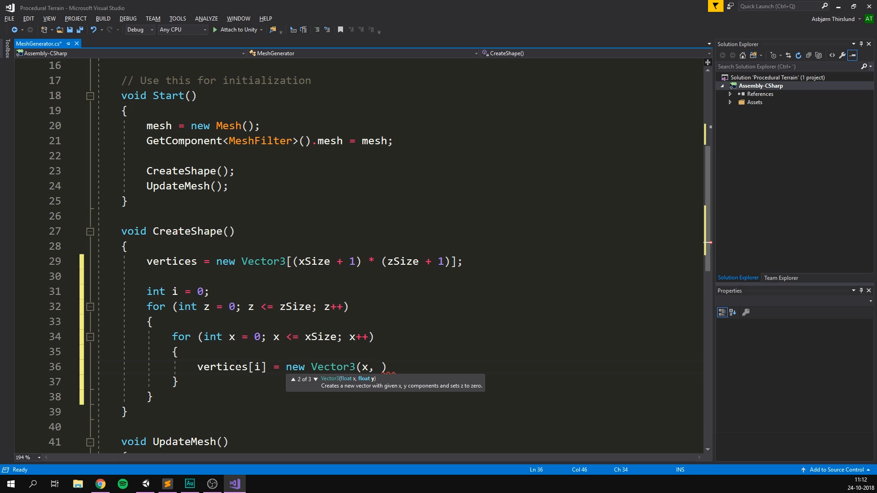
text(0)
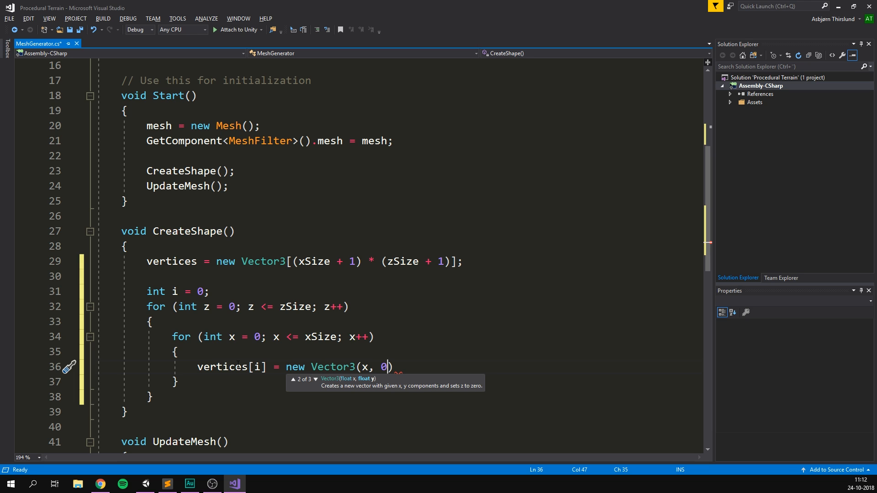
text(, z)
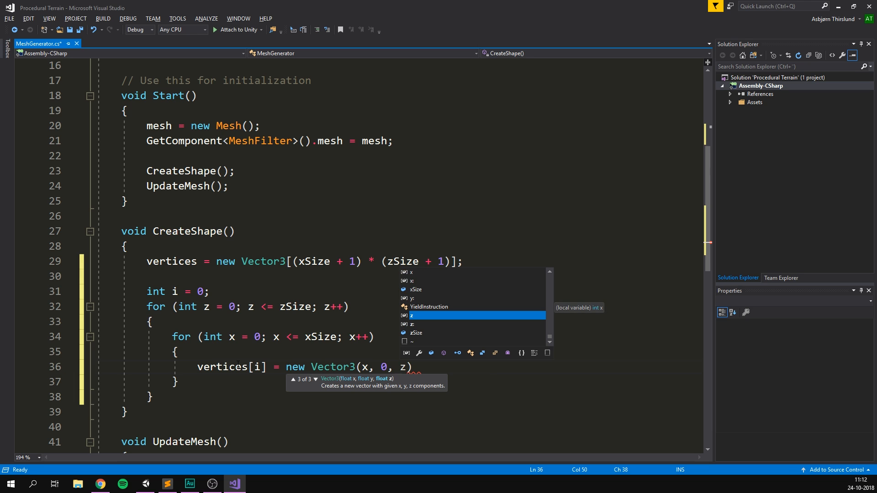
text(;)
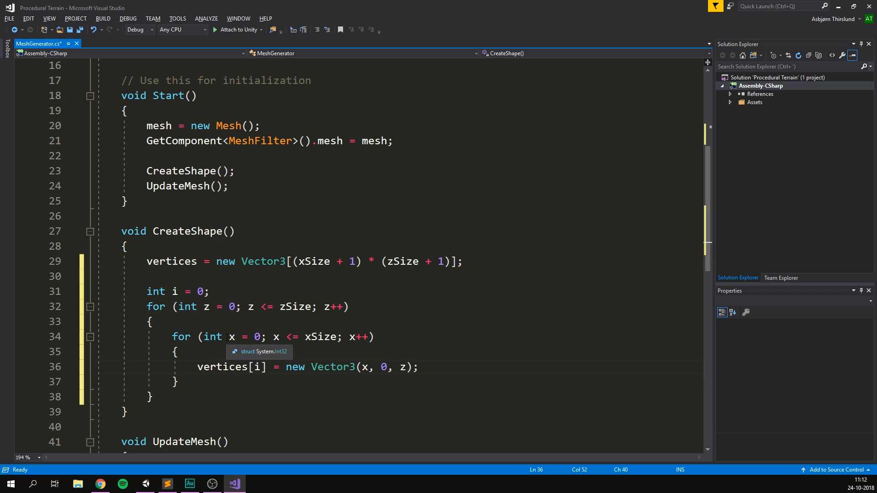
text(i+)
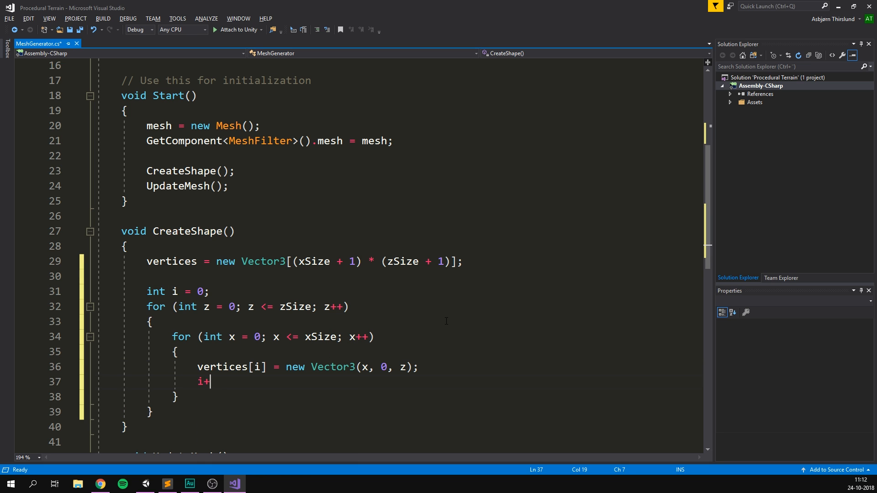
text(++;)
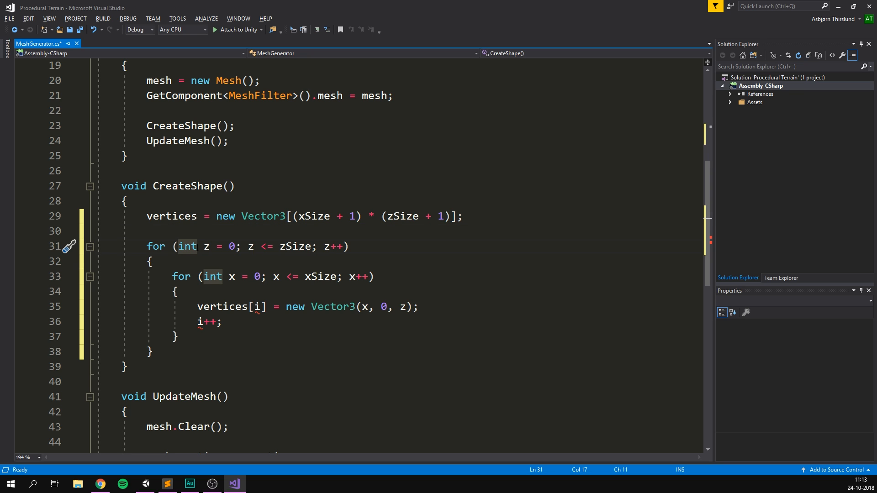
Move the i = 0 declaration into the outer for loop's initializer alongside z
text(i = 0,)
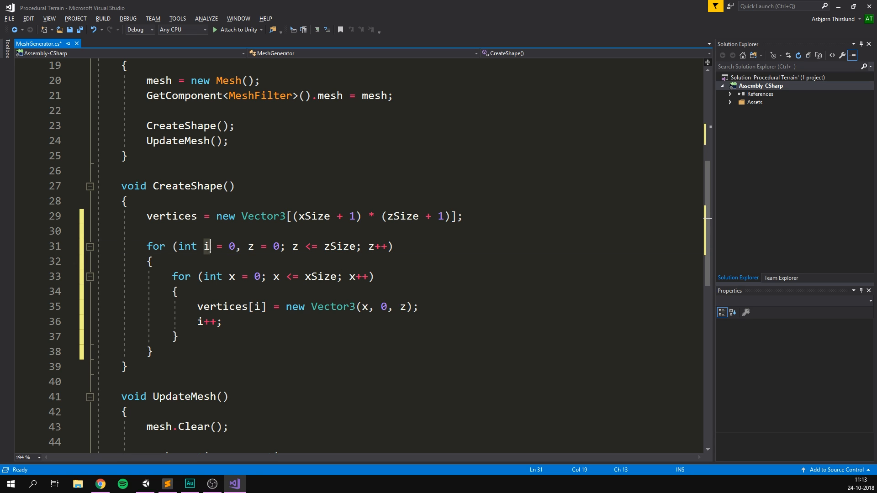
click(249, 247)
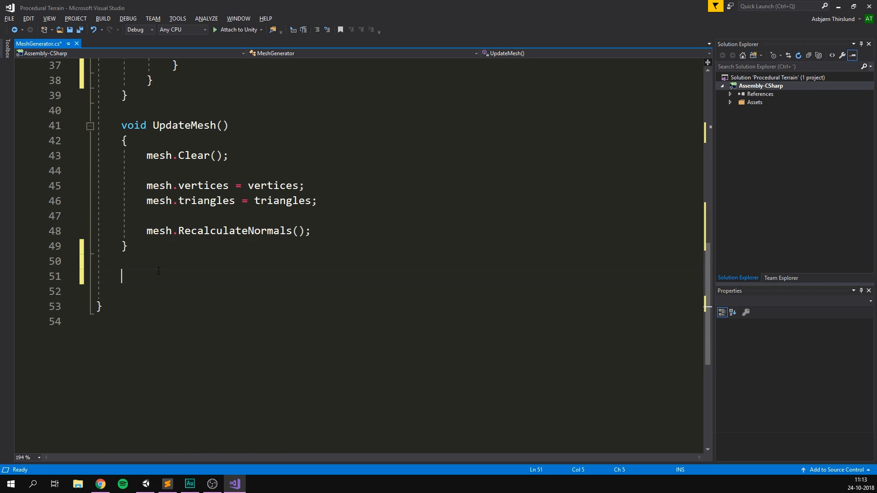
Write OnDrawGizmos looping over vertices.Length and calling Gizmos.DrawSphere(vertices[i], .1f)
text(void OnDrawGizmos()
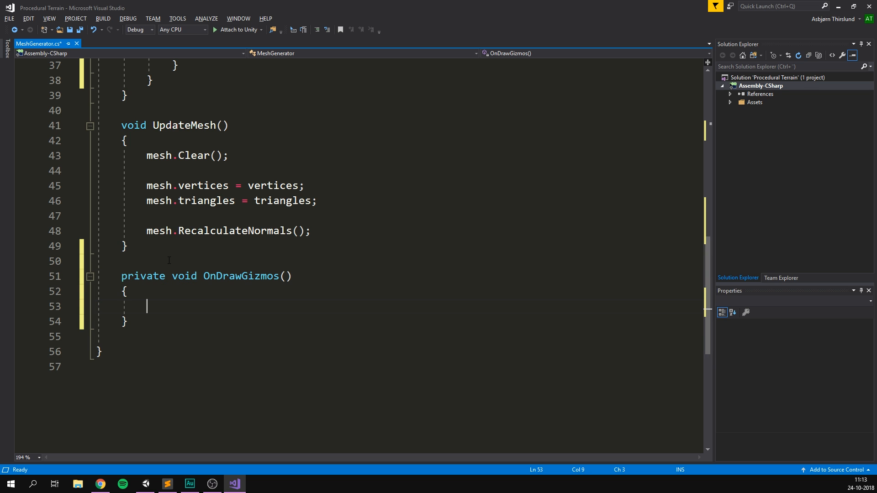
text(for (int i = 0; i < length; i++))
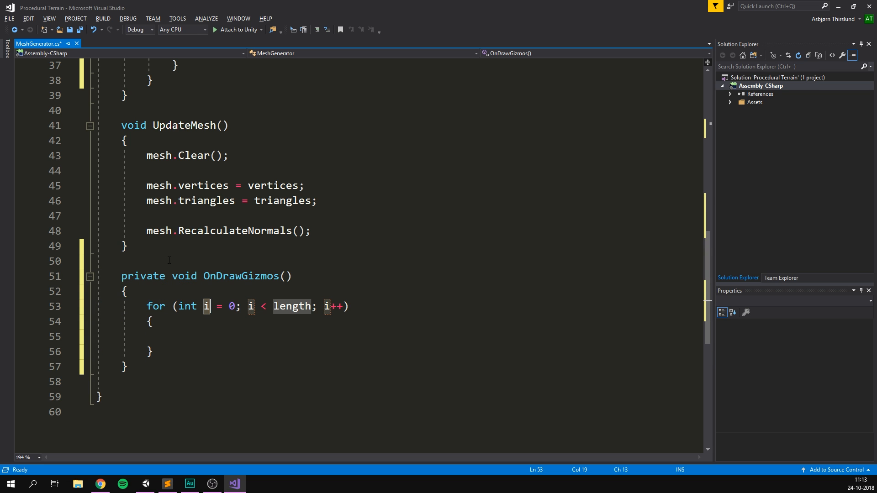
double_click(292, 306)
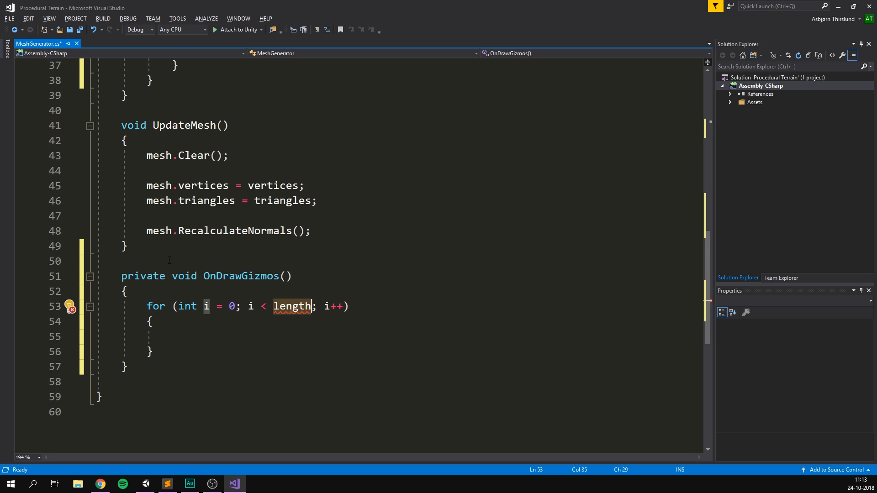
text(vertices.)
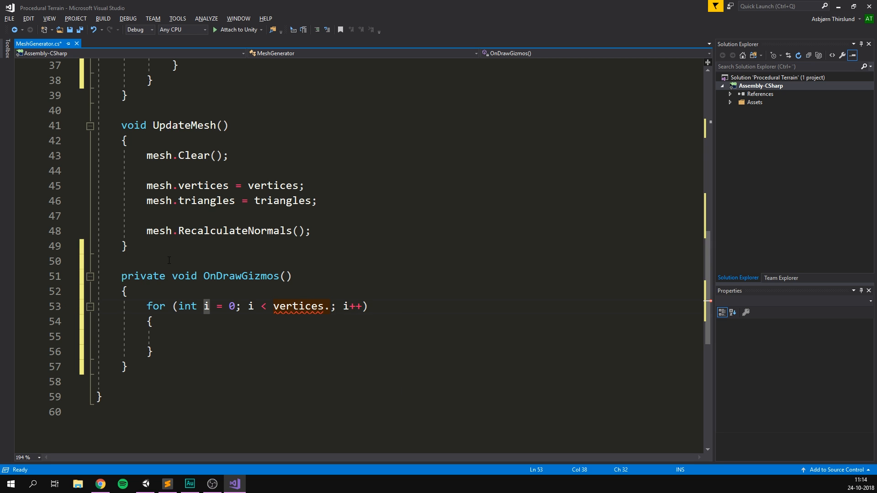
text(Length)
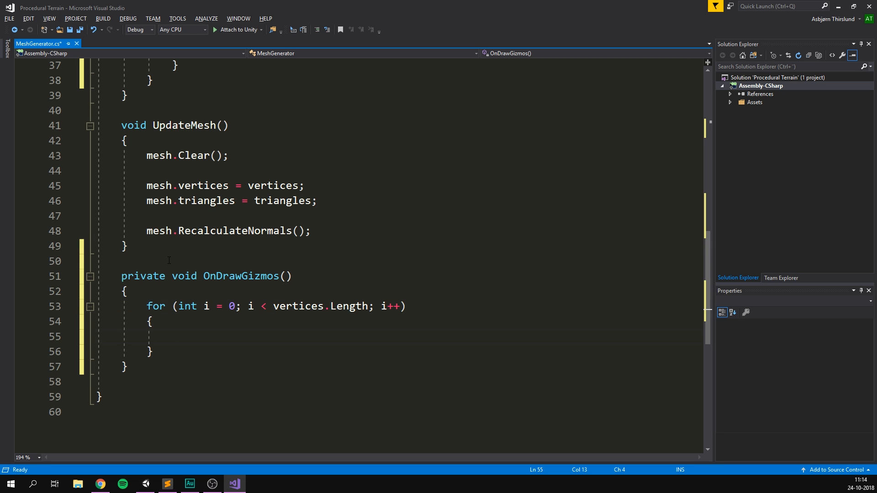
text(Gizmos.DrawSphere()
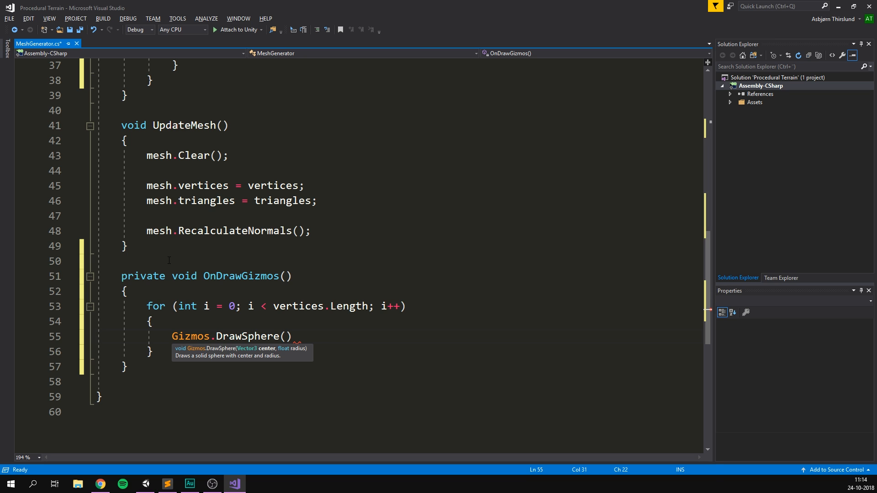
text(vertices)
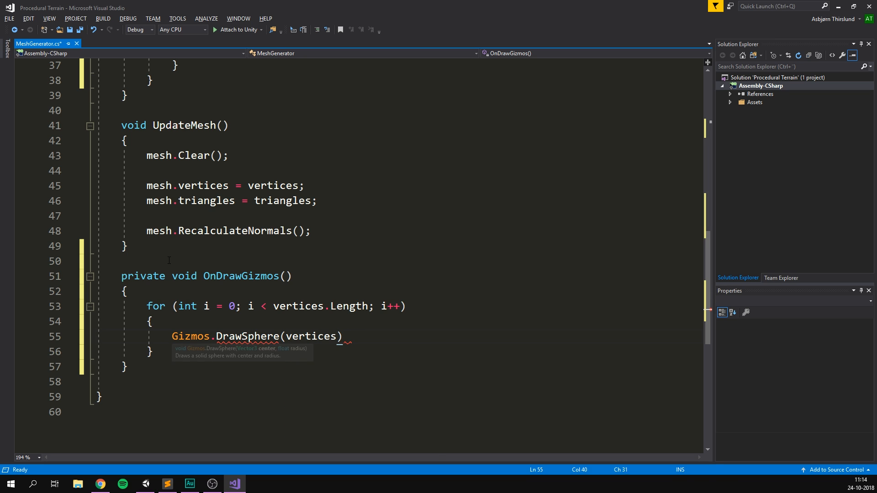
text([i], .1f)
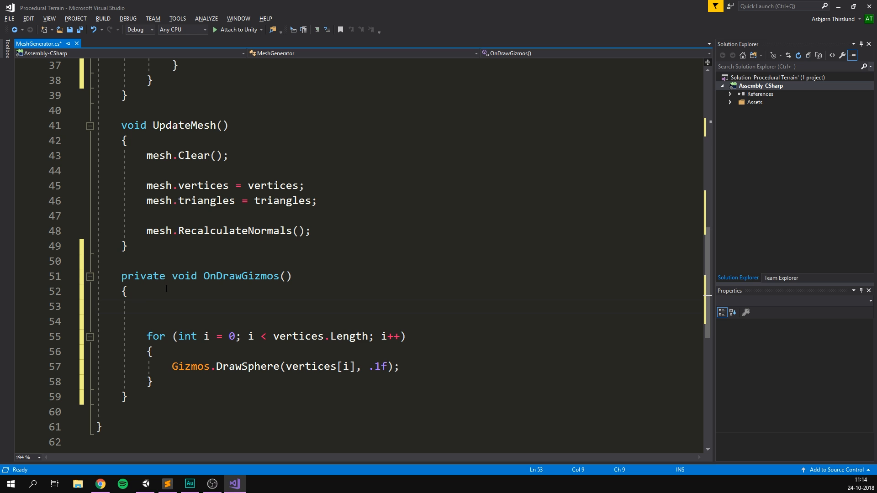
Guard the gizmo loop with an 'if (vertices == null)' check
text(if (vertices)
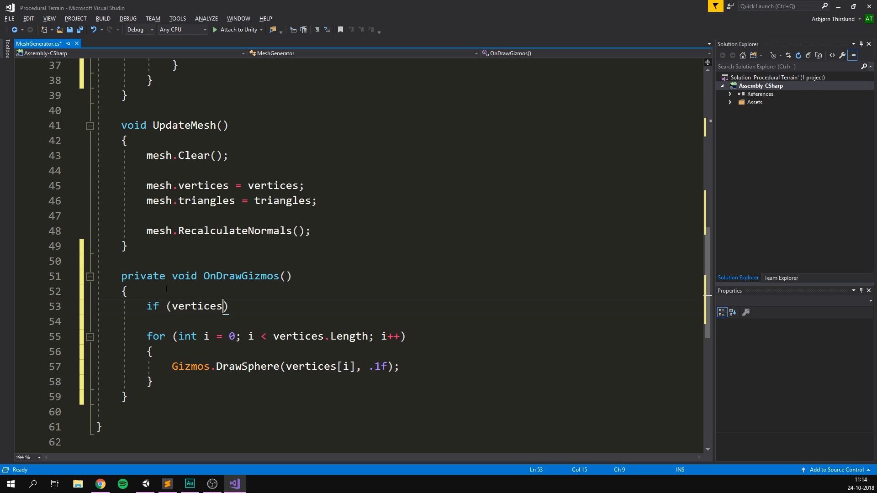
text(== null))
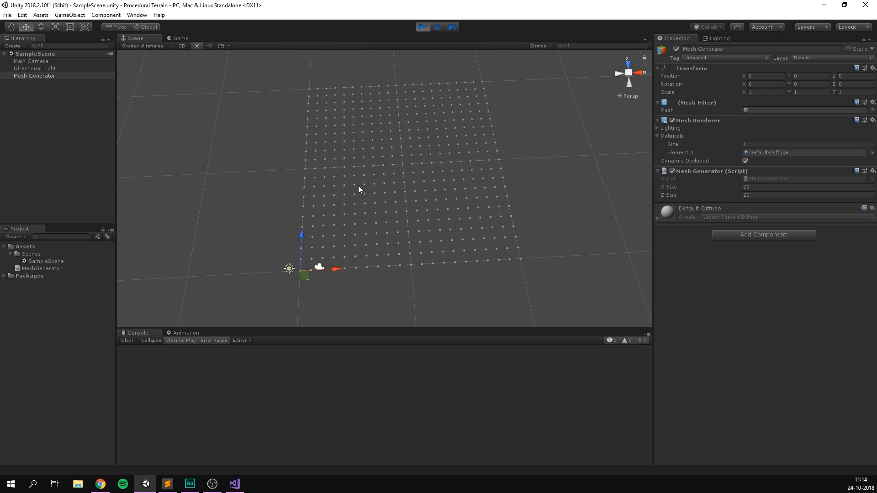
mouse_move(311, 258)
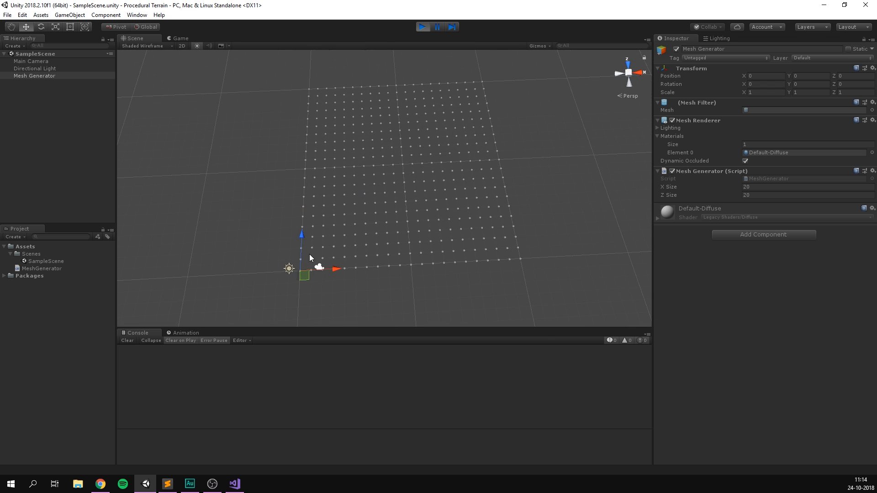
mouse_move(541, 216)
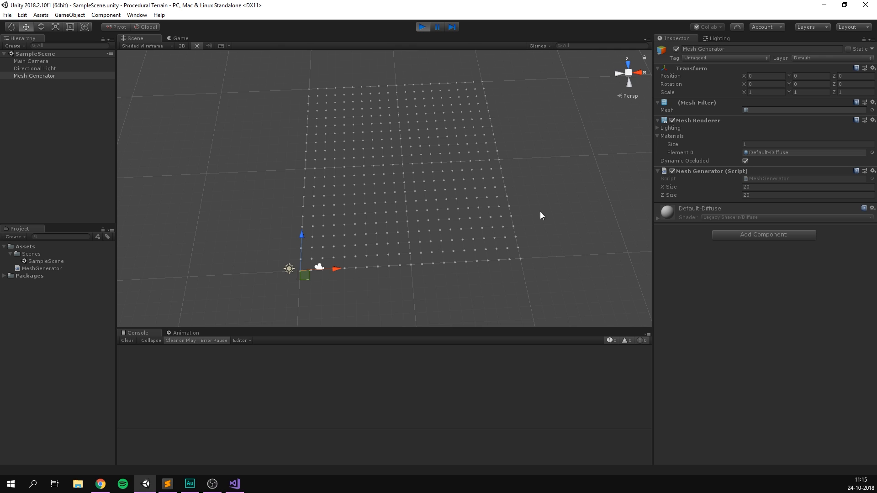
mouse_move(470, 180)
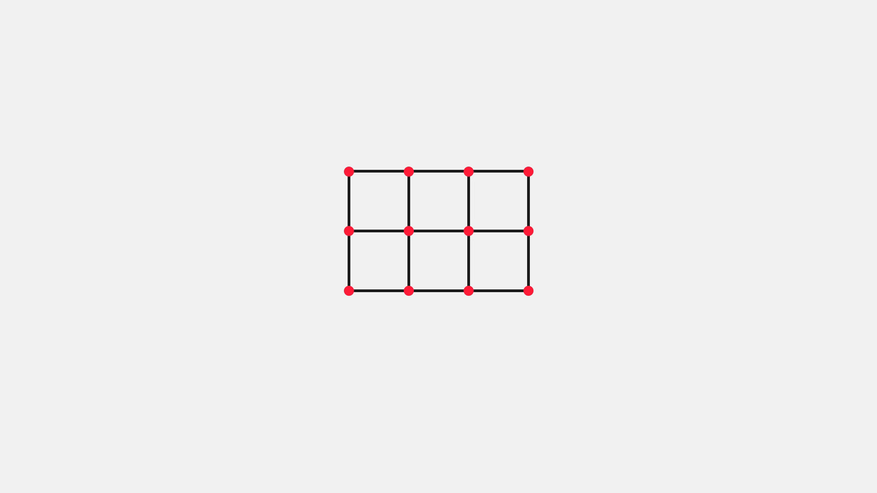
Play the scene in Unity to see the flat grid of vertex gizmo spheres
click(348, 290)
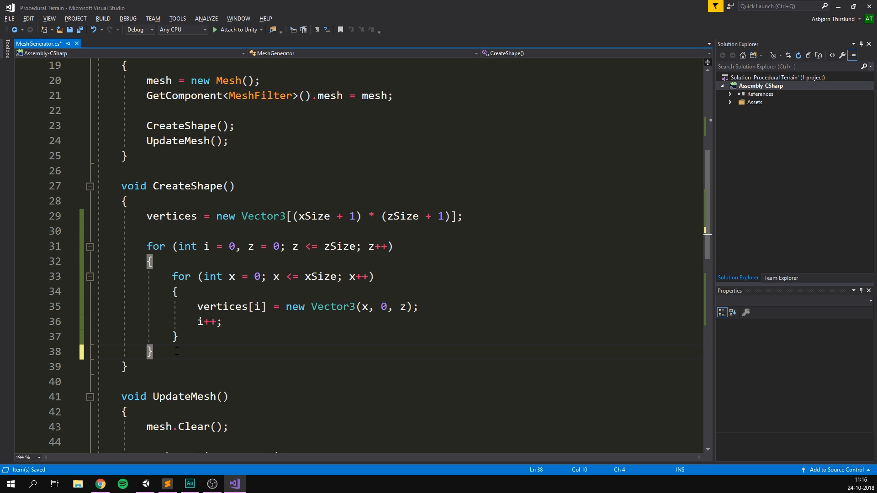
Allocate triangles = new int[3] and set its entries to 0, xSize + 1 and 1
text(triangles = new int[)
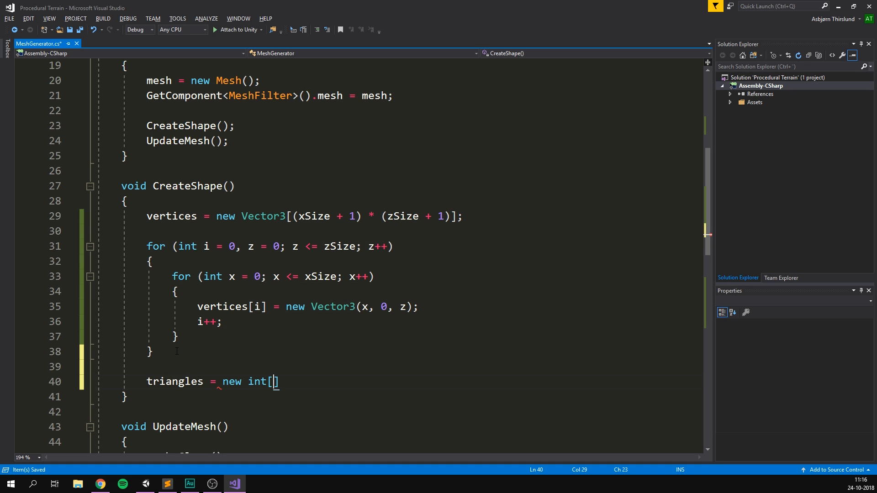
text(3)
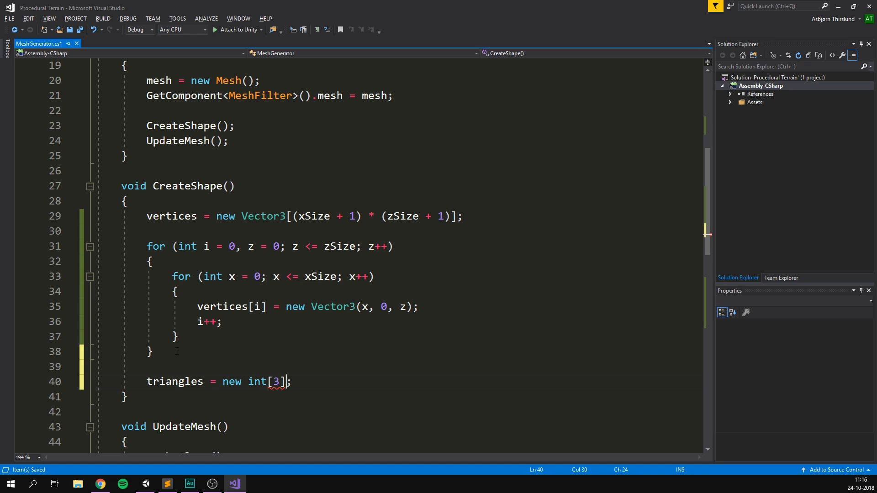
key(enter)
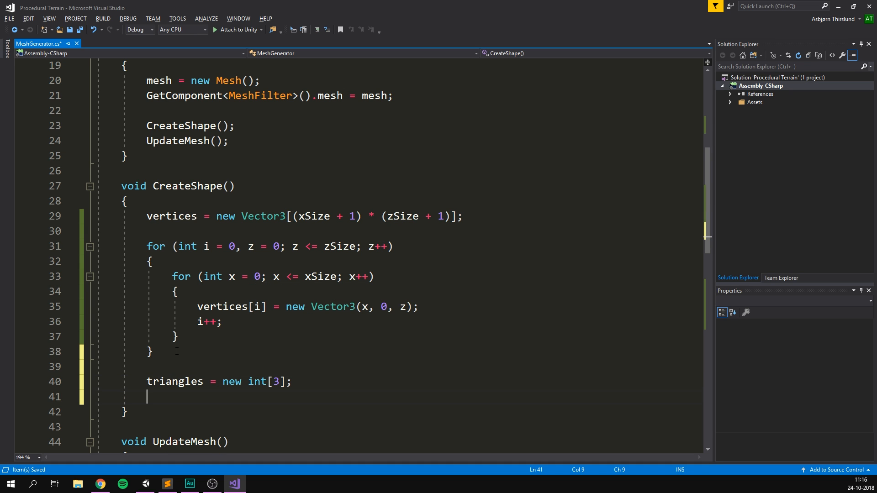
text(triangles)
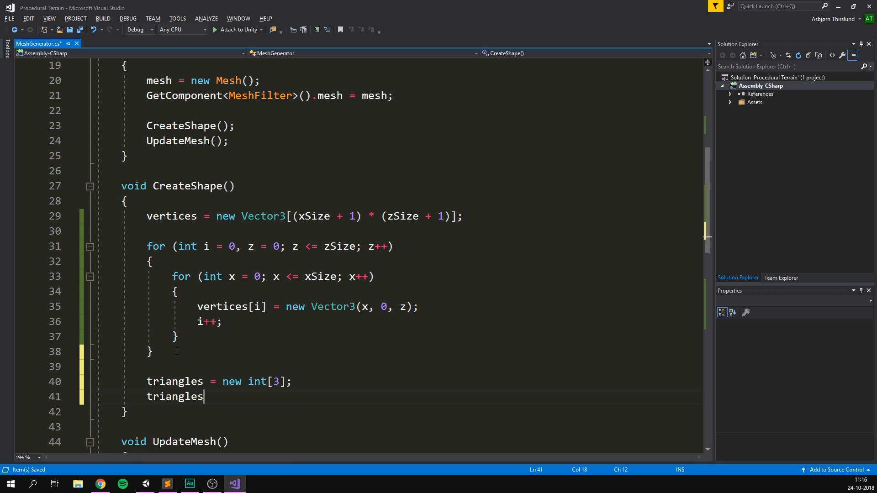
text([0] = 0;)
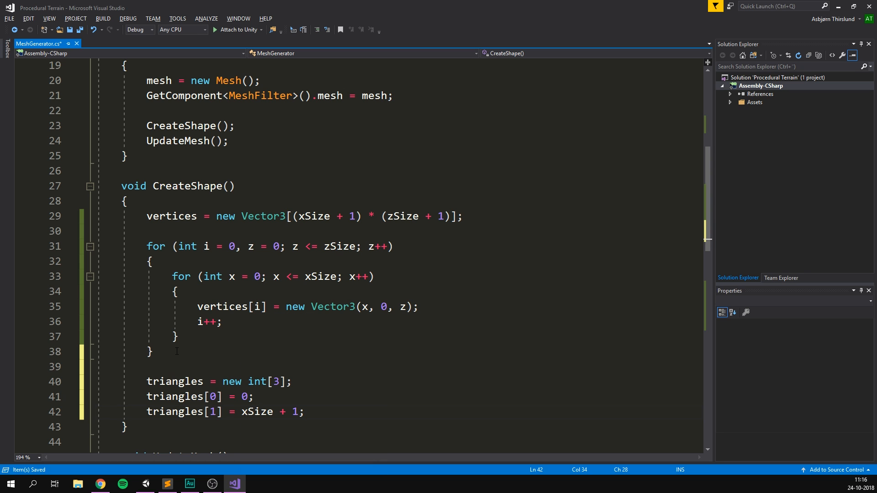
text(triangles[2])
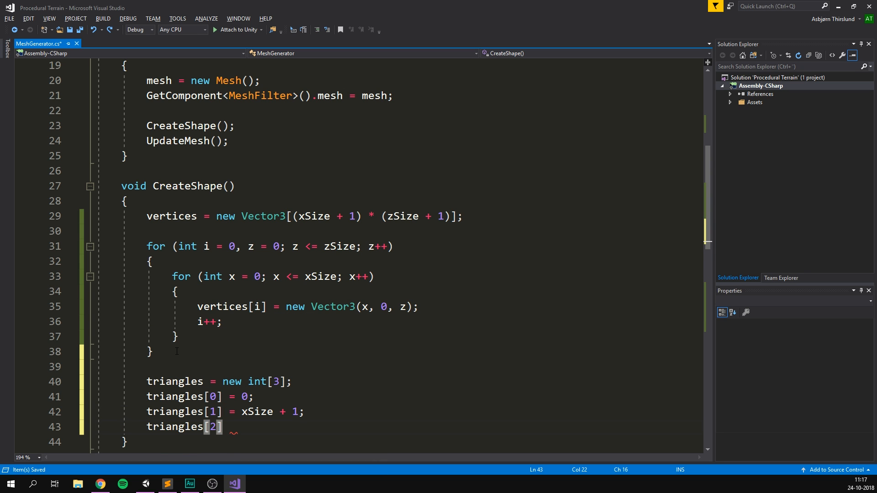
text(= 1;)
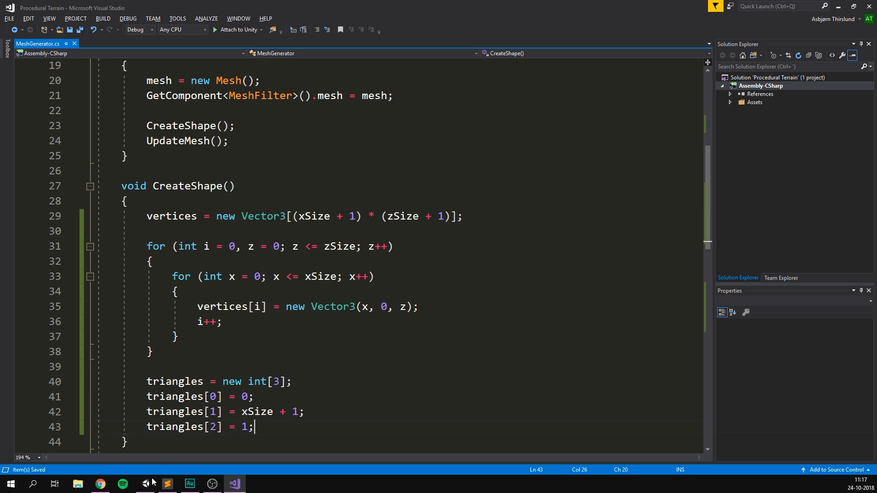
Play the scene in Unity to see the single white triangle, then return to CreateShape
click(144, 484)
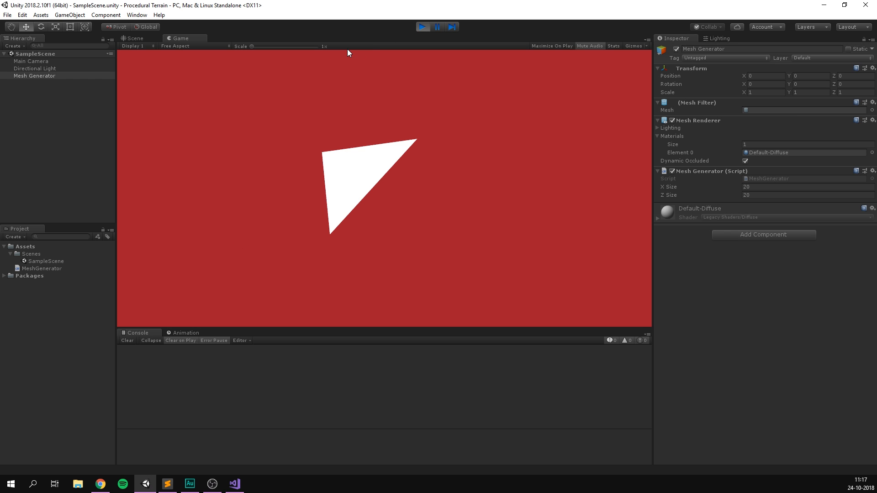
click(133, 38)
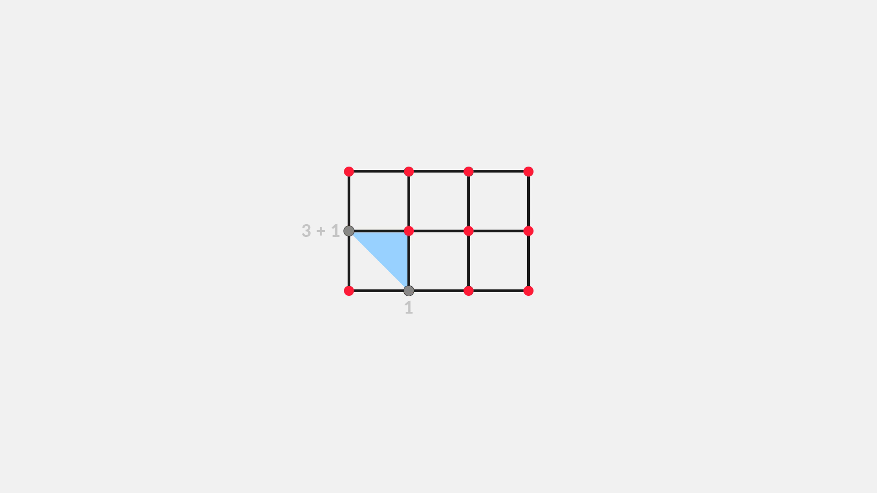
click(408, 231)
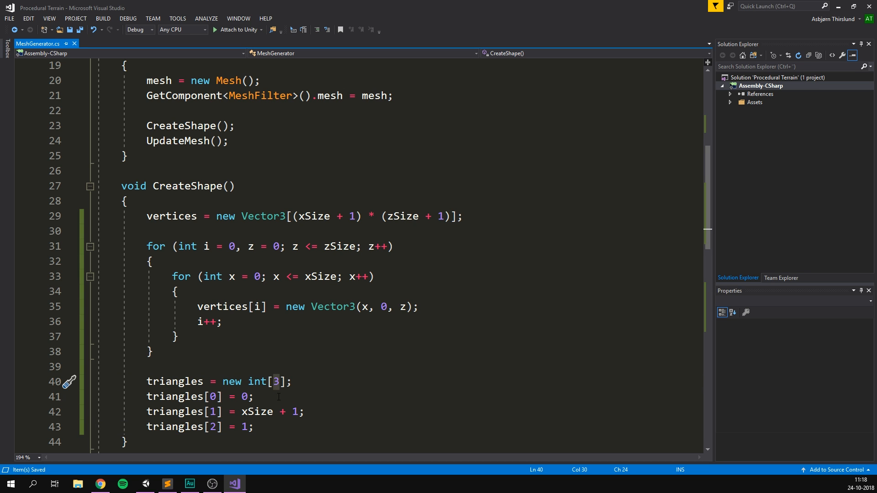
Size triangles to int[6] and add indices 1, xSize + 1, xSize + 2 for the second triangle
text(6)
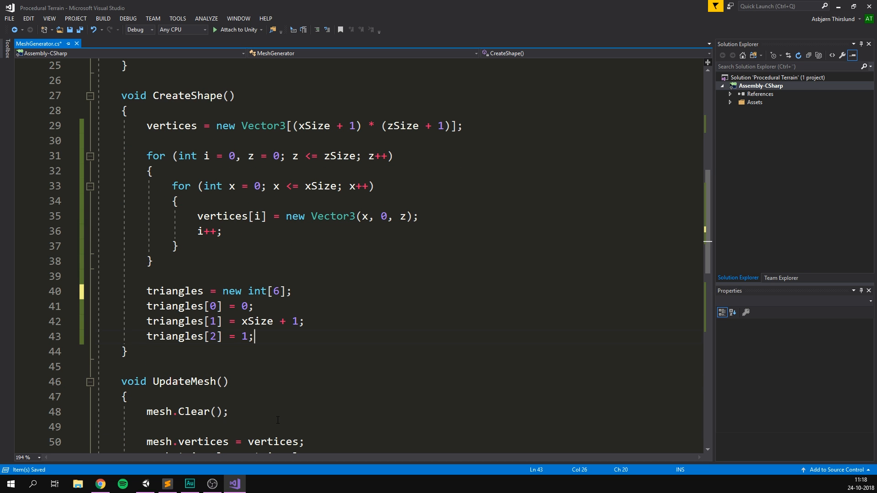
text(triangles[3] =)
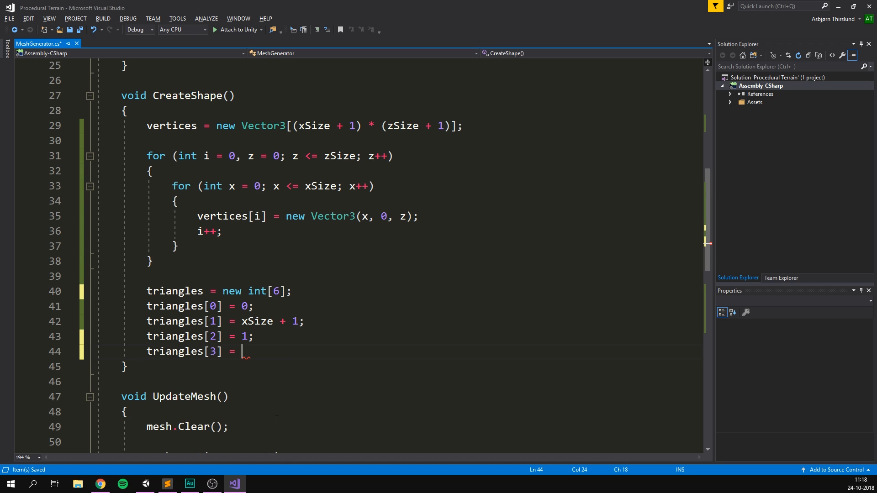
text(1;)
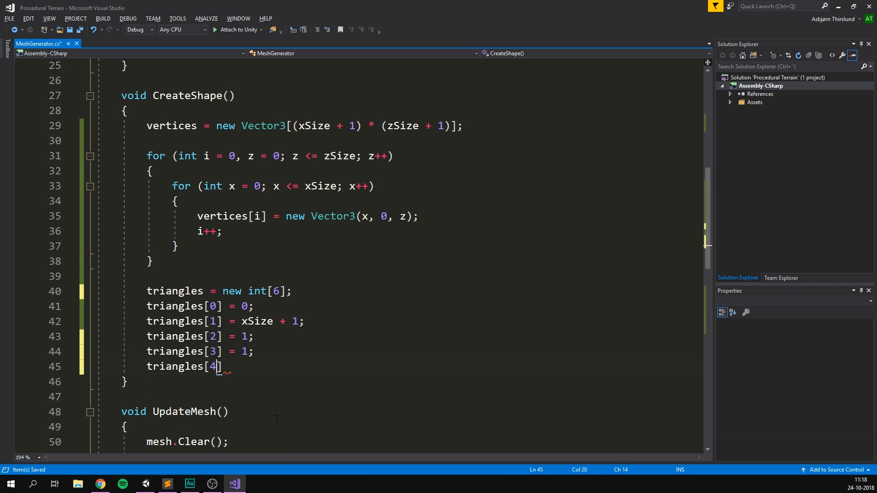
text(= xSize + 1;)
text(triangles[5] =)
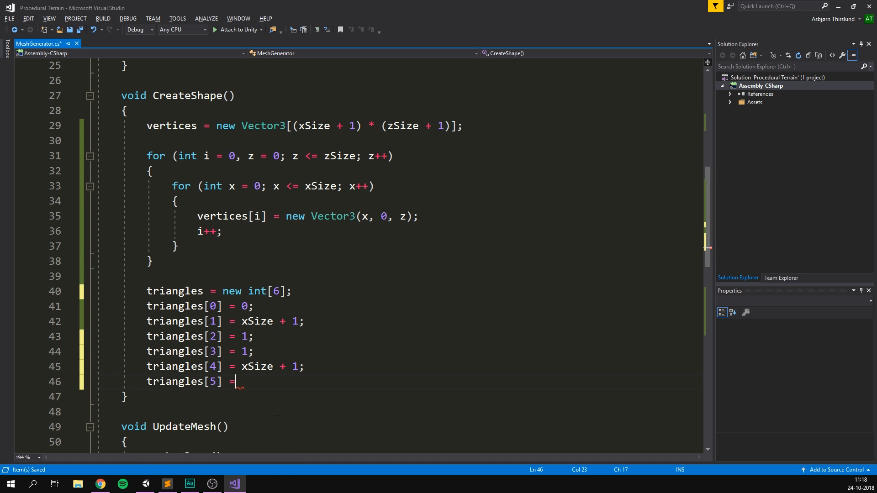
text(xSize + 2;)
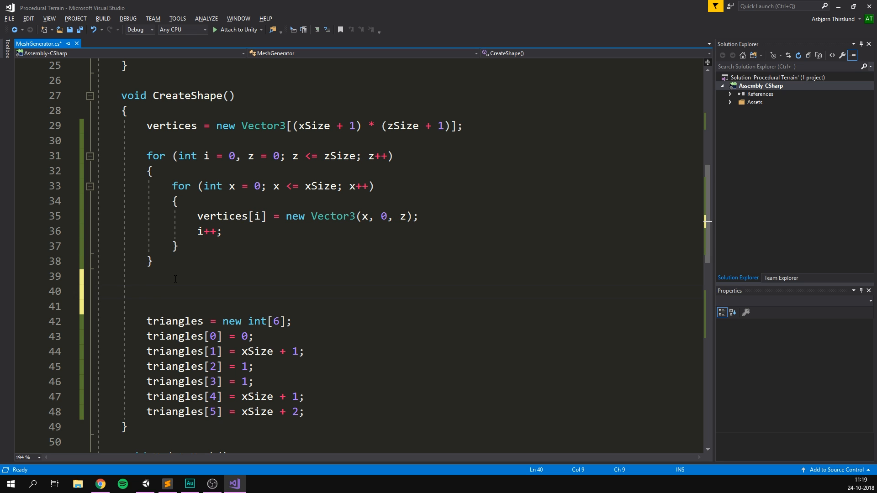
Wrap the six triangle assignments in for (int x = 0; x < xSize; x++)
text(for (int x = 0; i < length; i++))
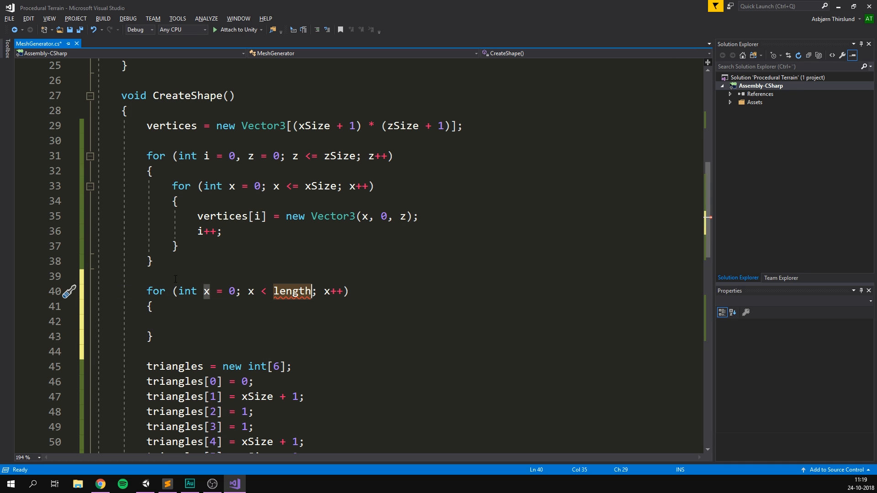
text(xSize)
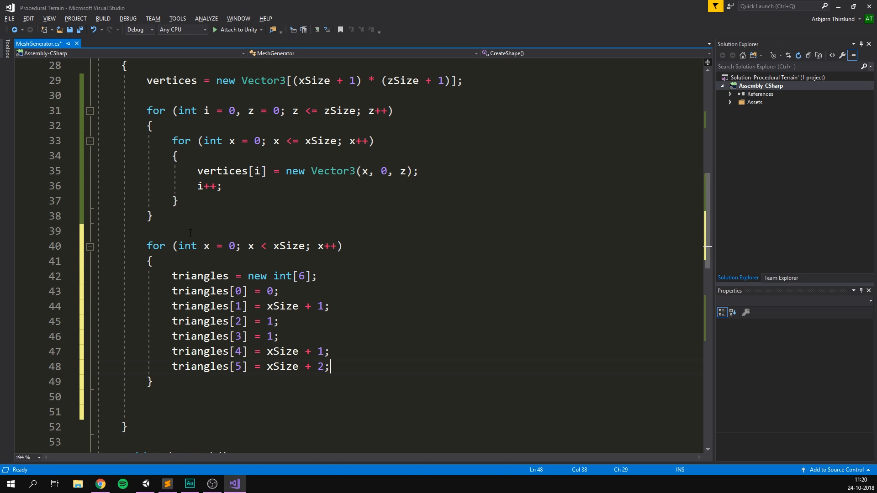
Declare int vert = 0 and int tris = 0, adding vert++ and tris += 6 per pass
text(int vert = 0;)
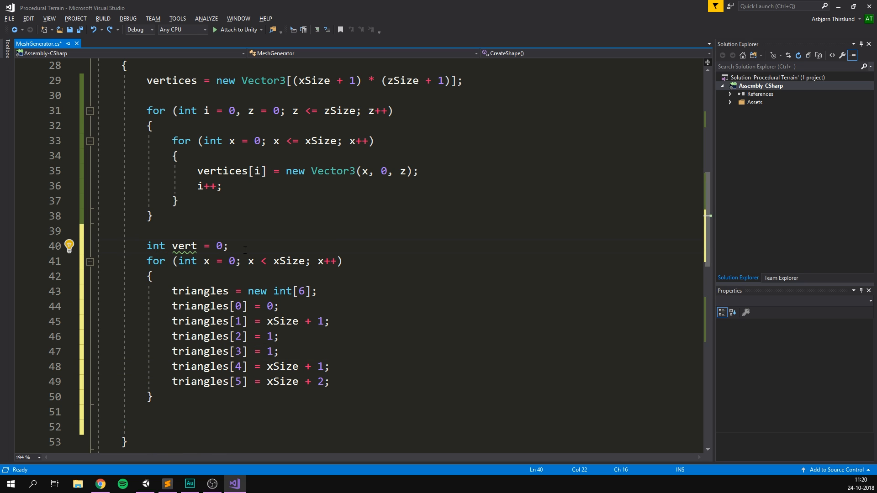
text(vert++;)
text(int )
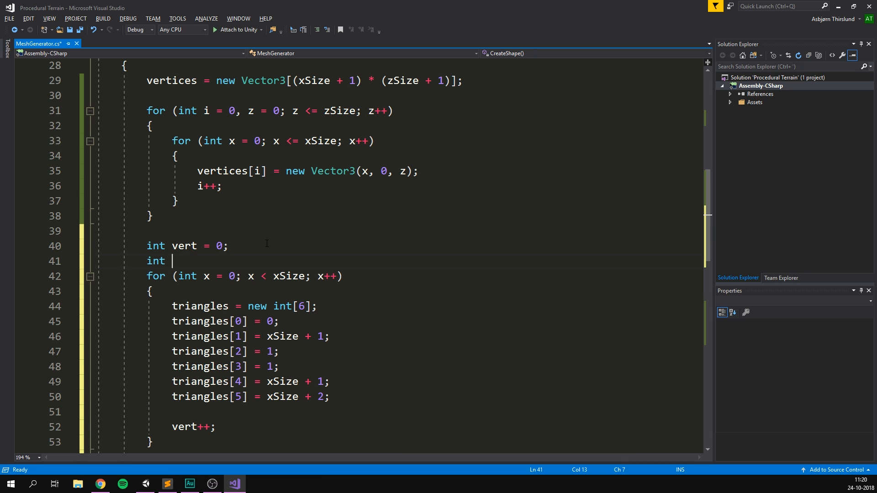
text(tris = 0;)
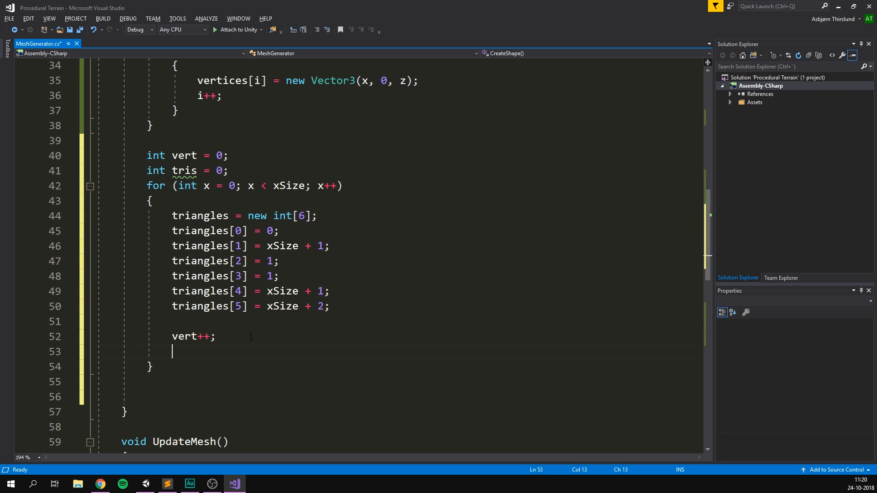
text(tris += 6;)
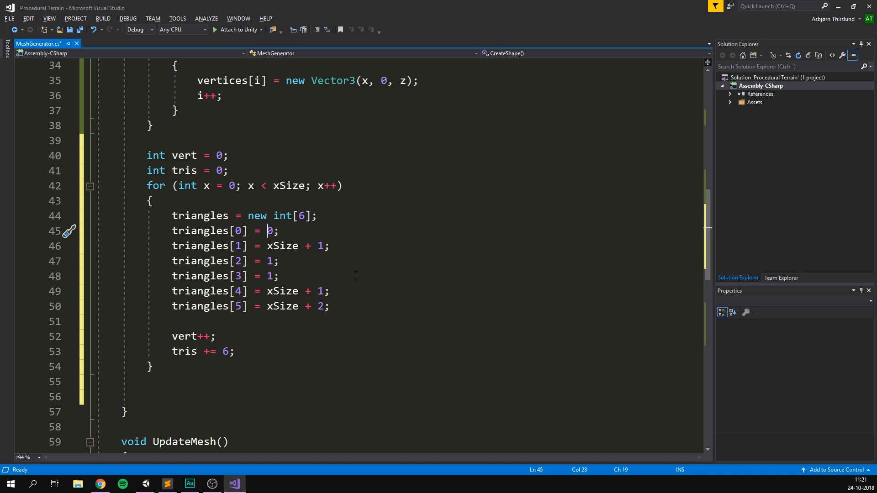
Offset each vertex index by vert + and each triangle slot by tris +
text(vert +)
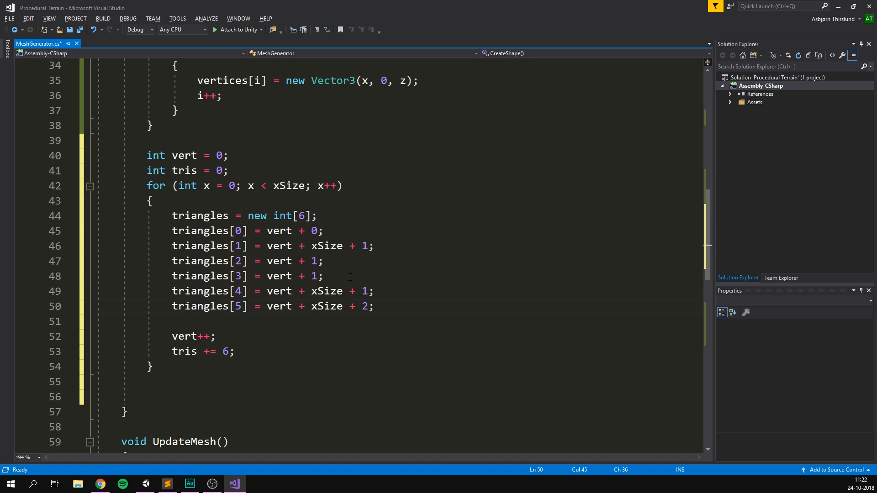
click(277, 231)
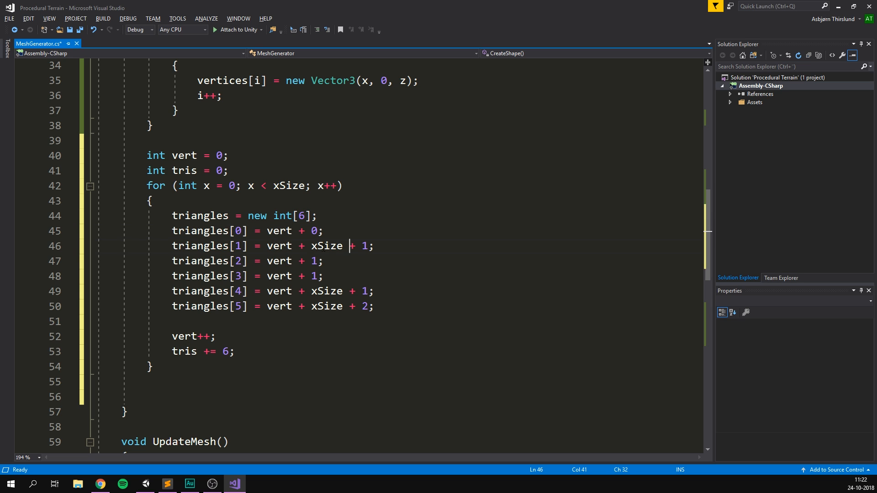
click(312, 290)
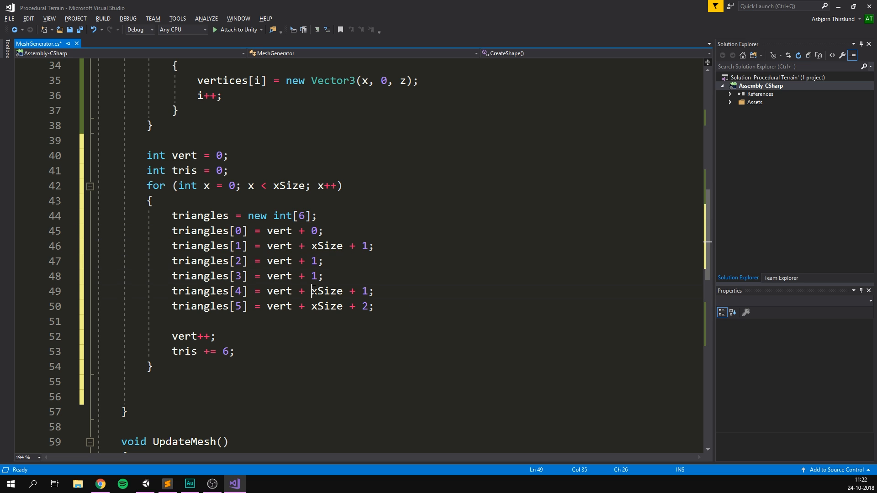
mouse_move(278, 246)
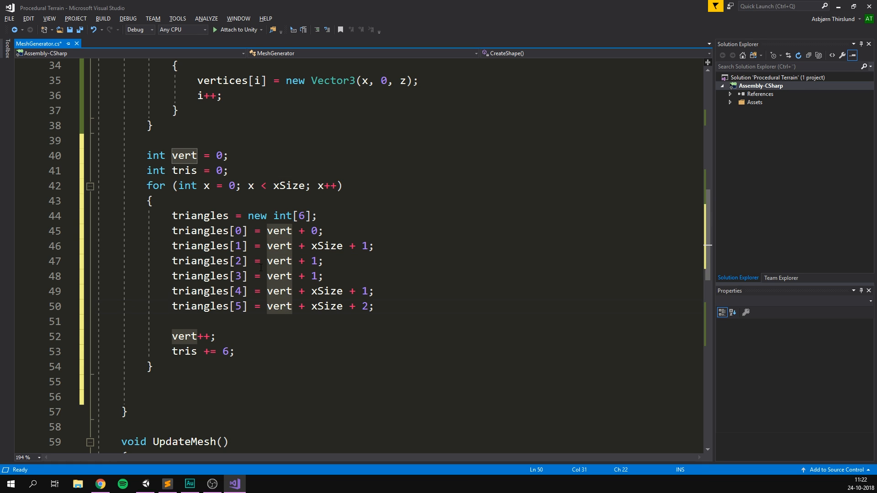
click(241, 230)
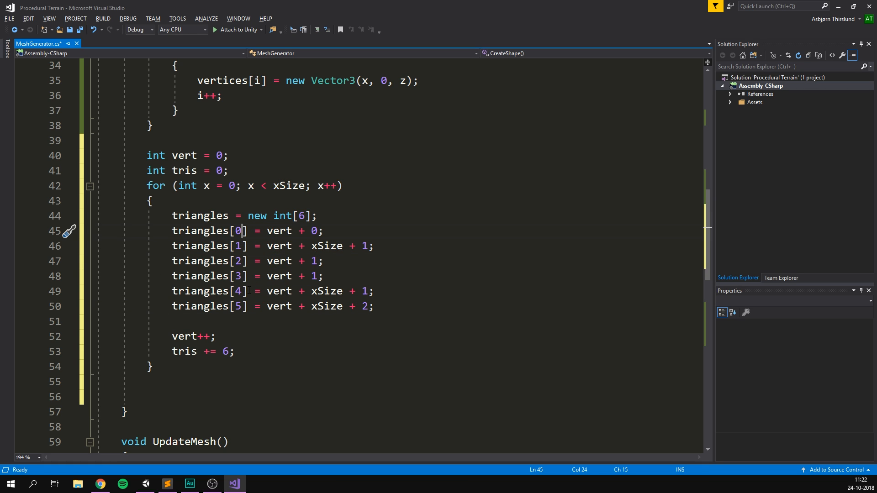
mouse_move(279, 246)
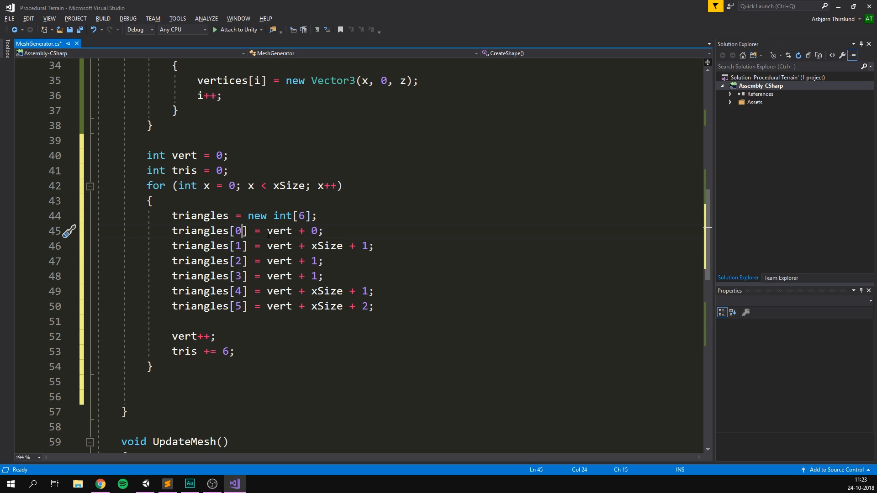
text(t)
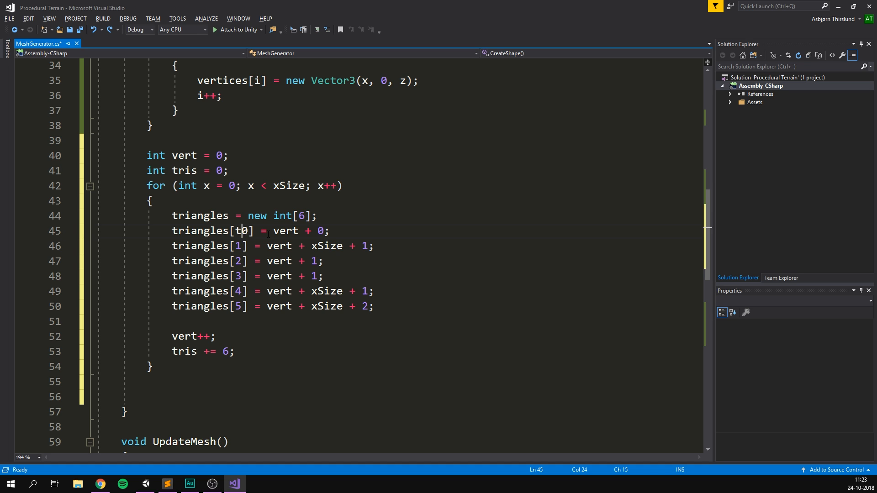
text(tris +)
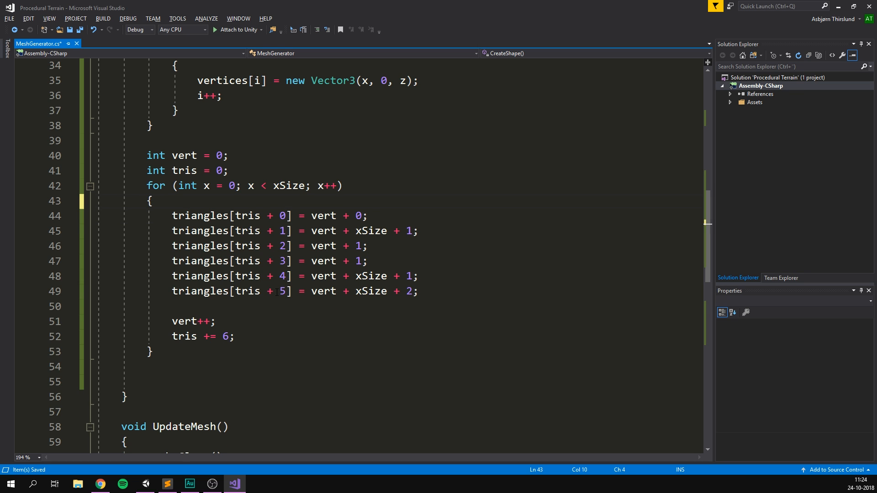
Allocate triangles once above the loop as new int[xSize * zSize * 6]
text(triangles = new int[6];)
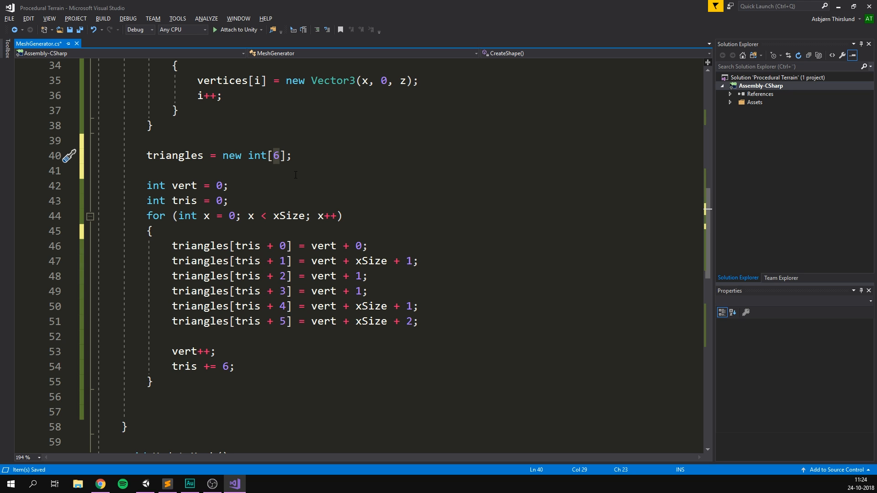
text(xSize *)
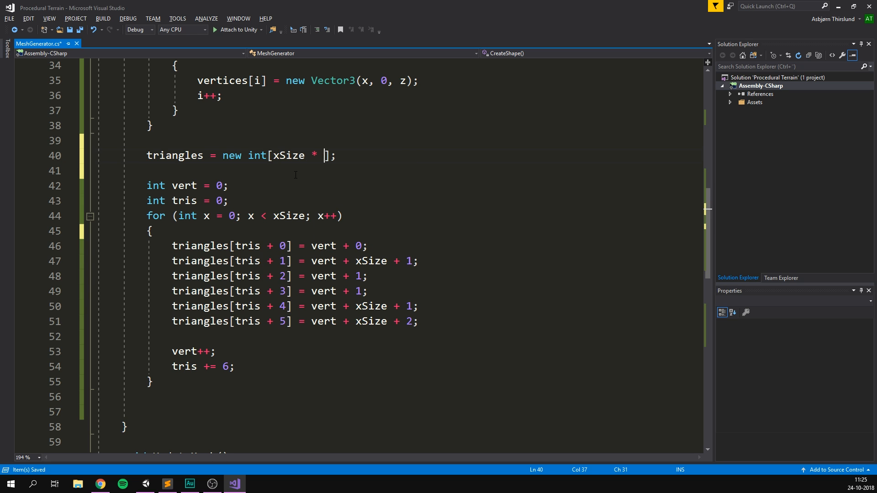
text(zSize)
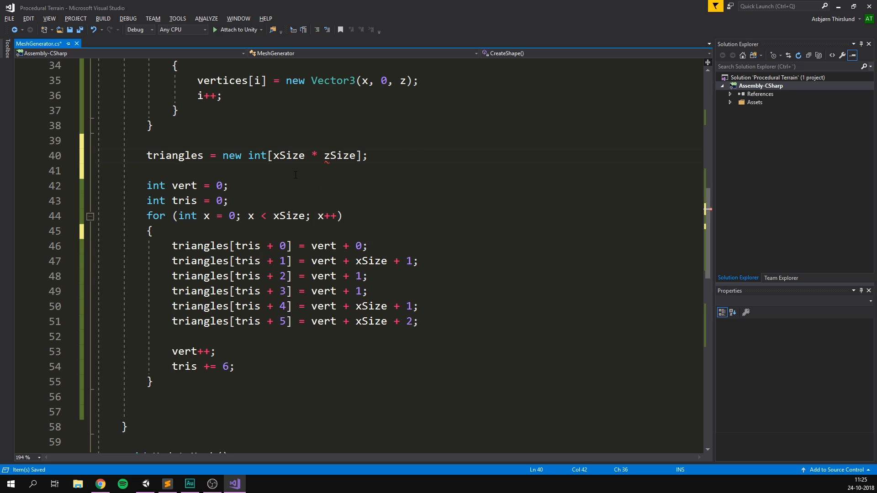
text(* 6)
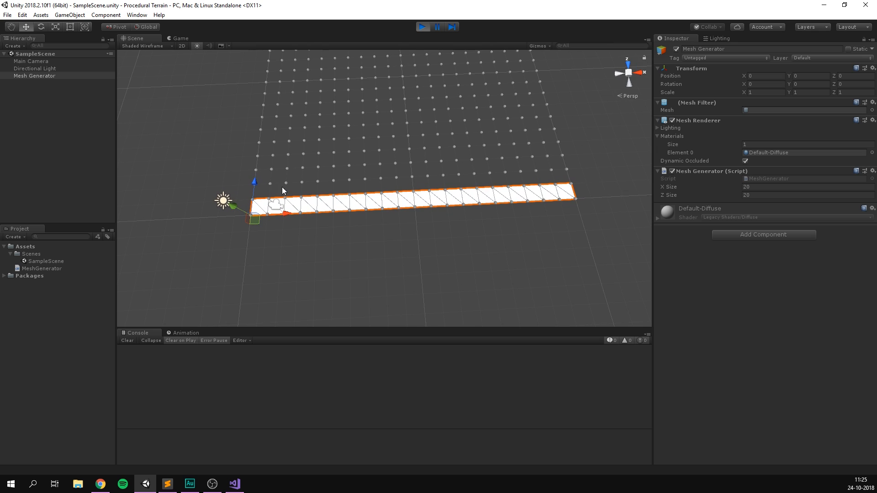
mouse_move(516, 201)
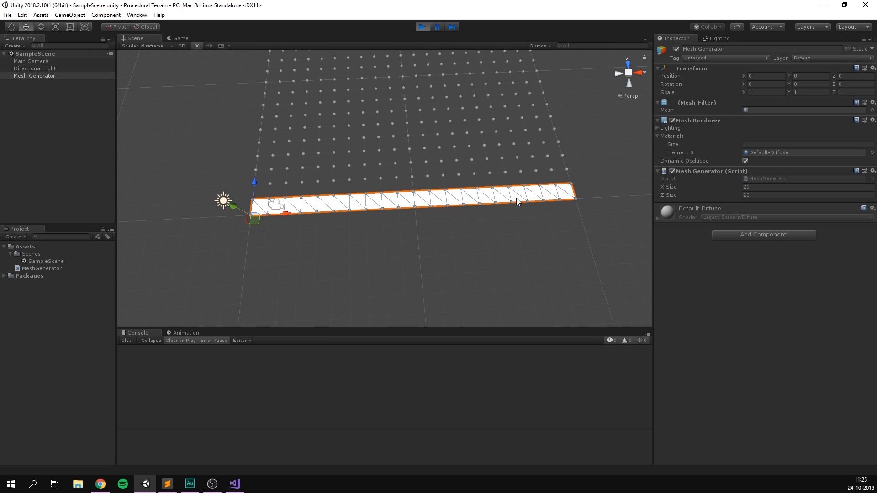
Stop the running scene after viewing the row of quads and return to Visual Studio
click(423, 26)
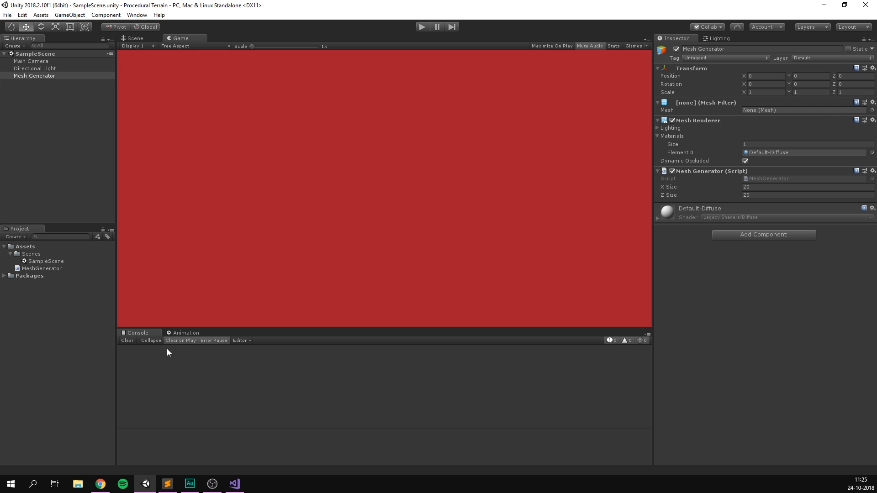
click(233, 485)
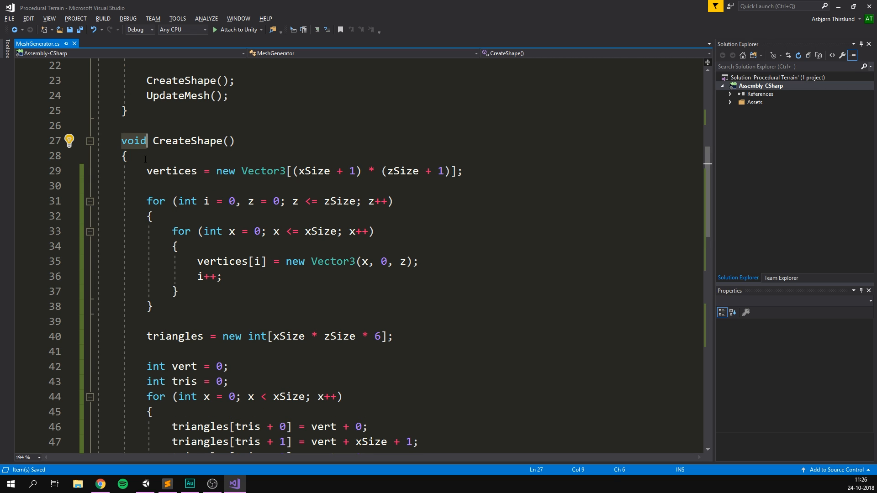
Make CreateShape an IEnumerator that yields WaitForSeconds(.1f) after each quad
text(IEnumerator)
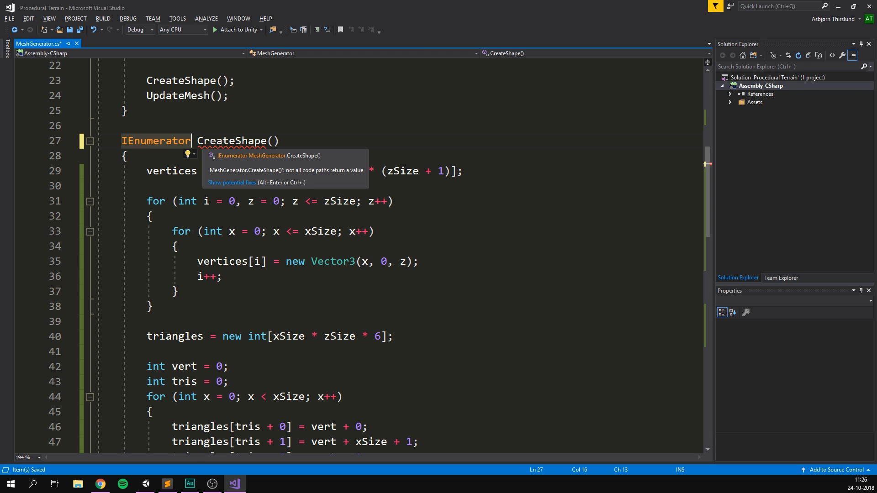
scroll(down, 3)
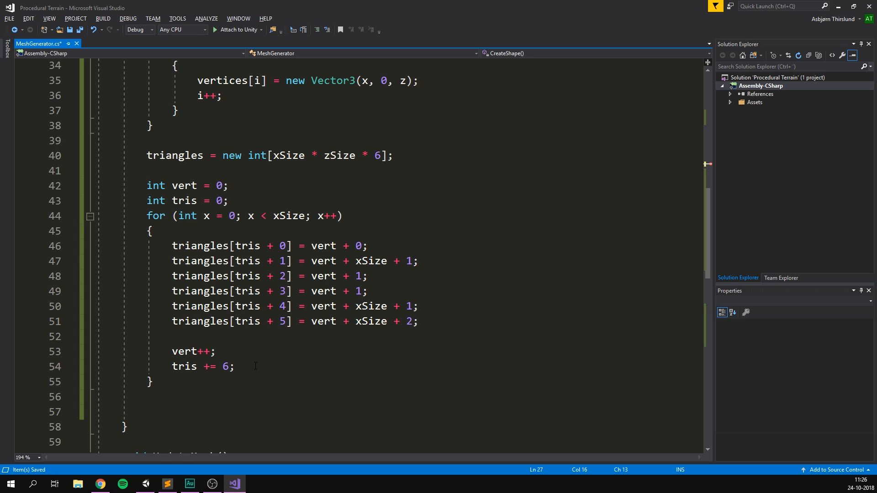
text(yield)
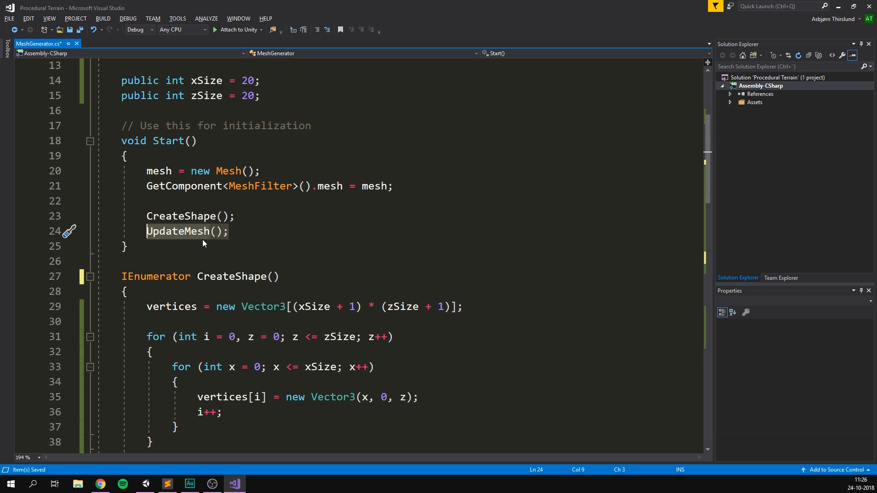
mouse_move(263, 307)
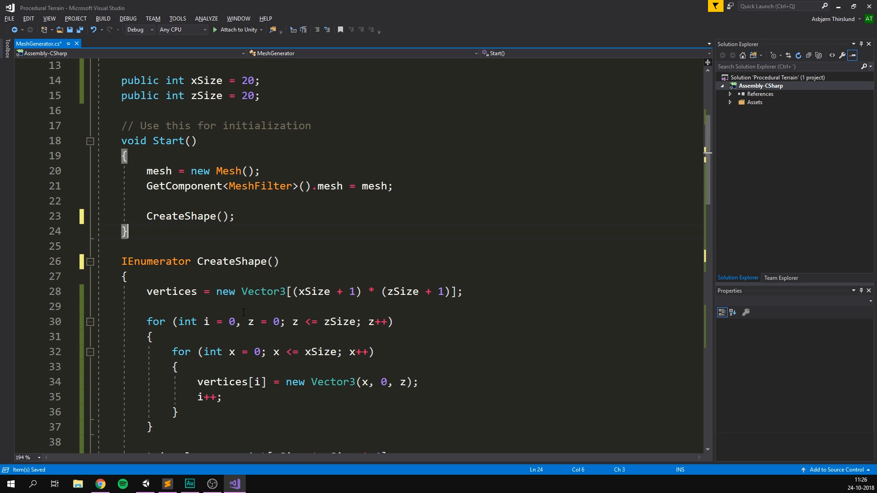
Move UpdateMesh into a new Update method and launch CreateShape via StartCoroutine in Start
text(void Update()
text(UpdateMesh();)
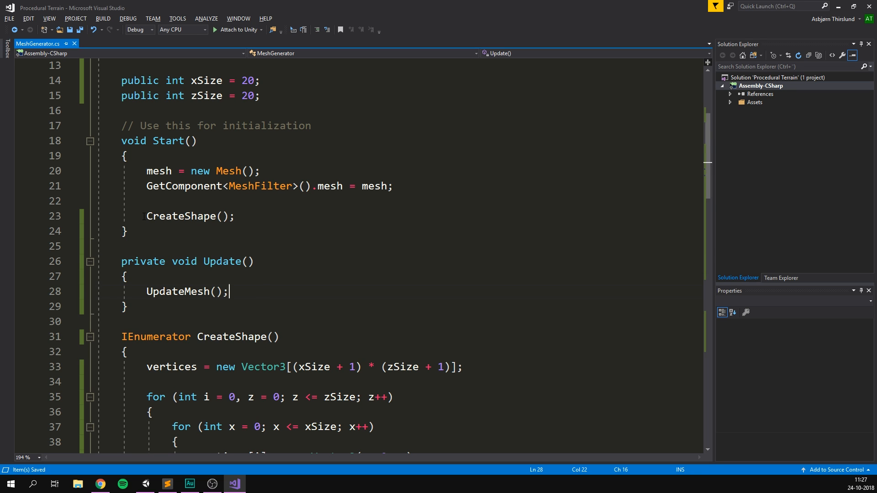
click(181, 216)
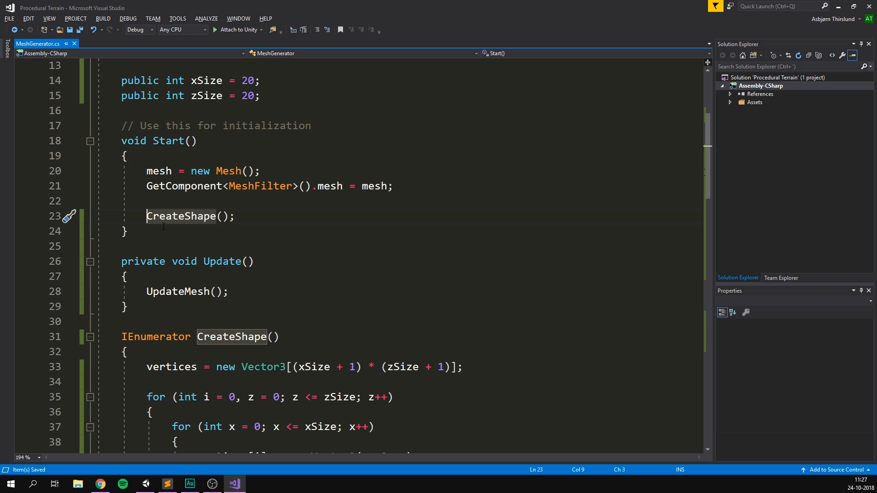
text(StartCoro)
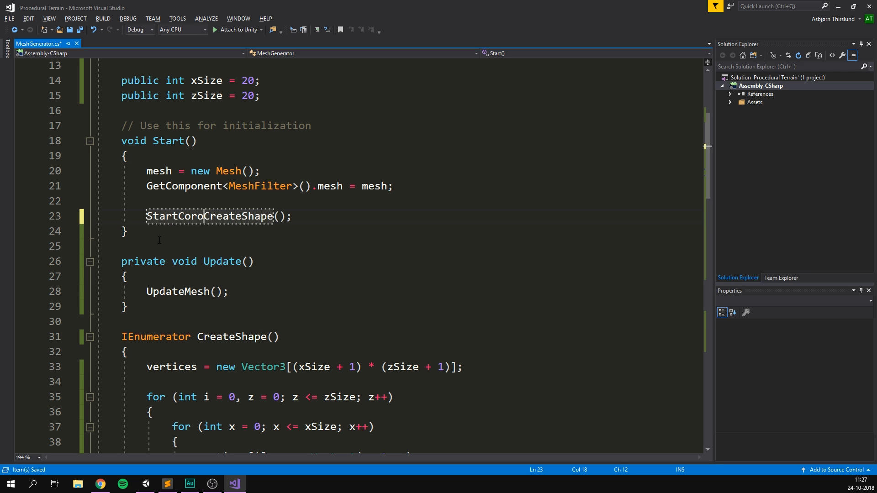
click(145, 484)
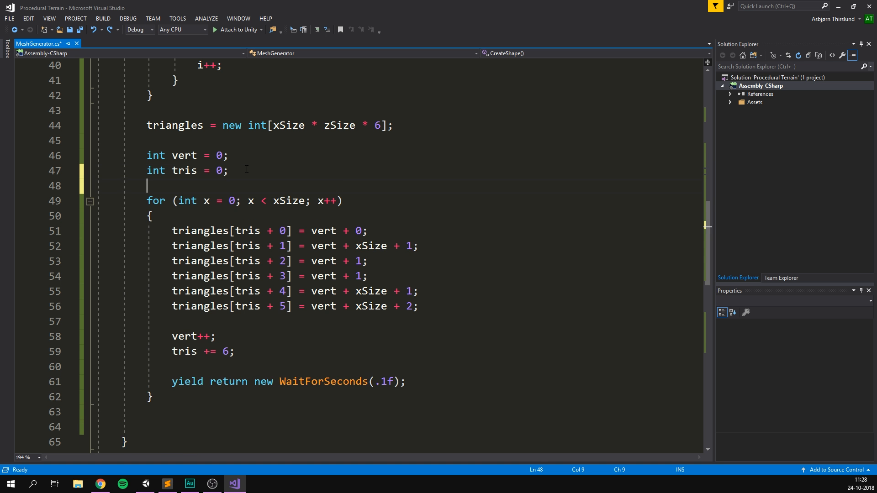
Nest the x triangle loop inside for (int z = 0; z < zSize; z++) and save
text(for (int i = 0; i < length; i++))
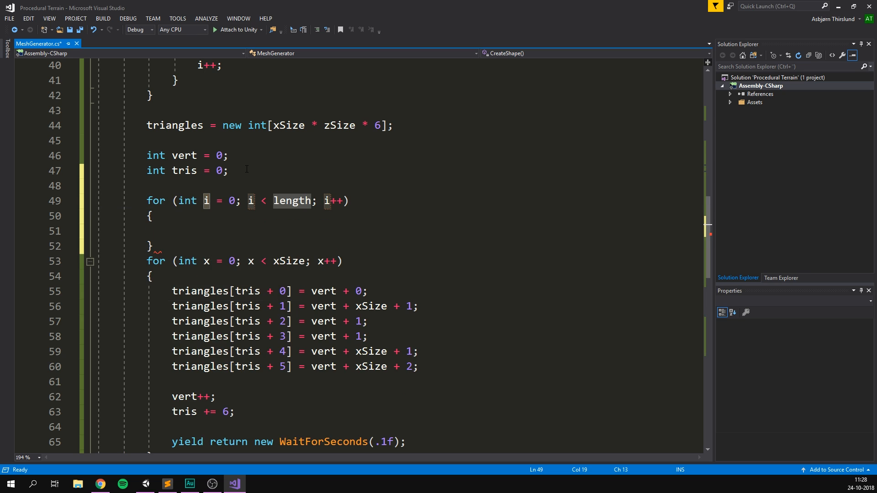
text(z)
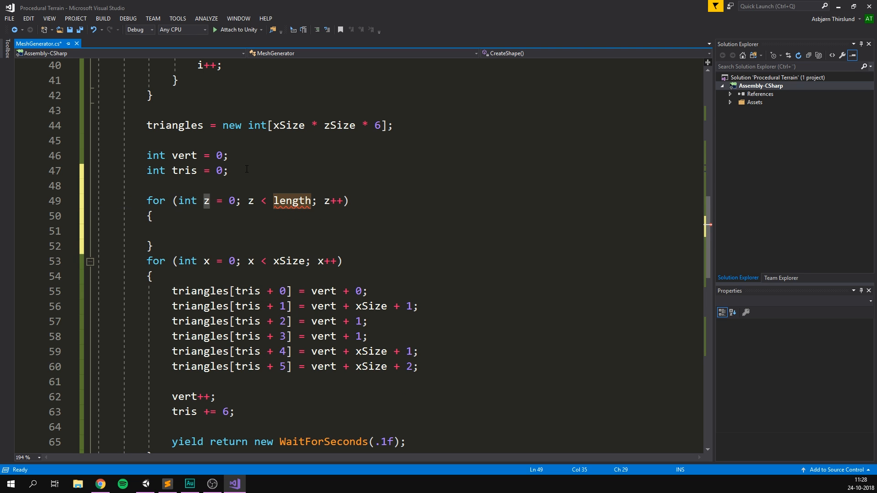
text(zSize)
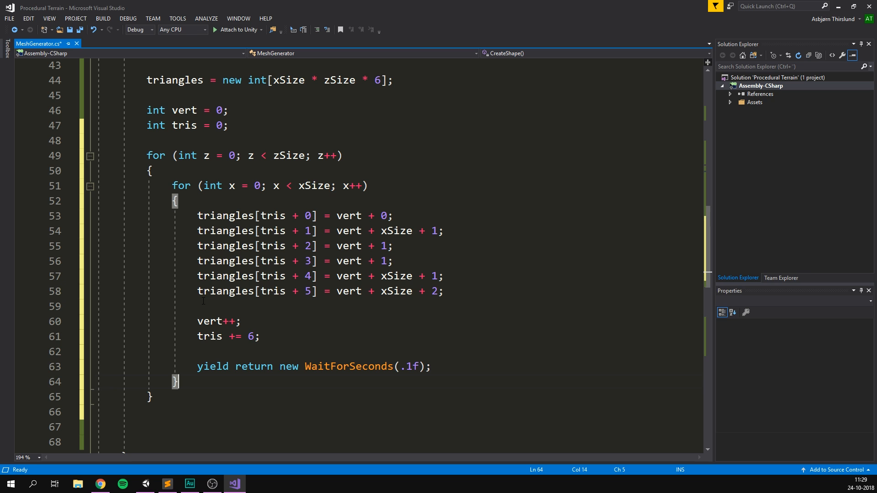
key(ctrl+s)
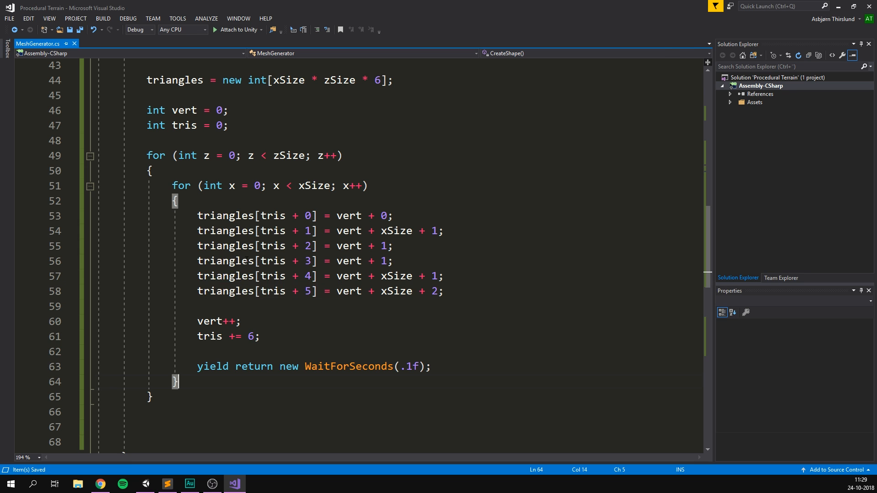
click(144, 485)
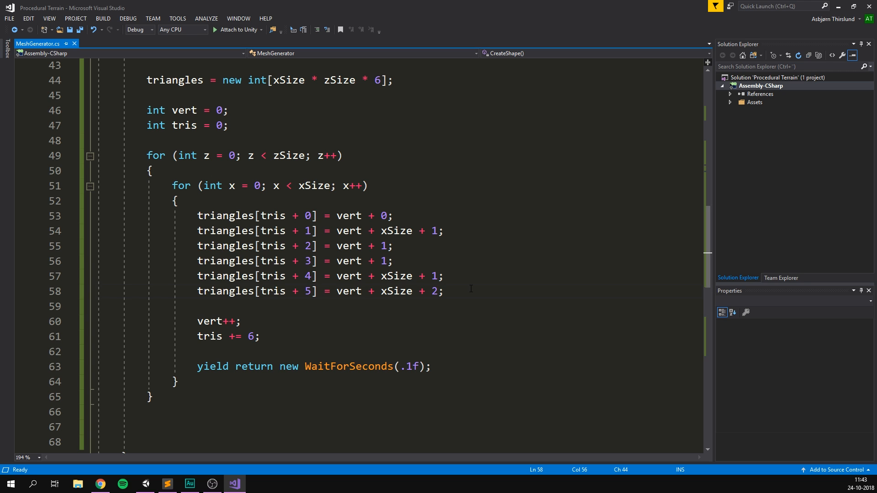
Add vert++ after the inner x loop and watch the rows build in Unity
click(444, 290)
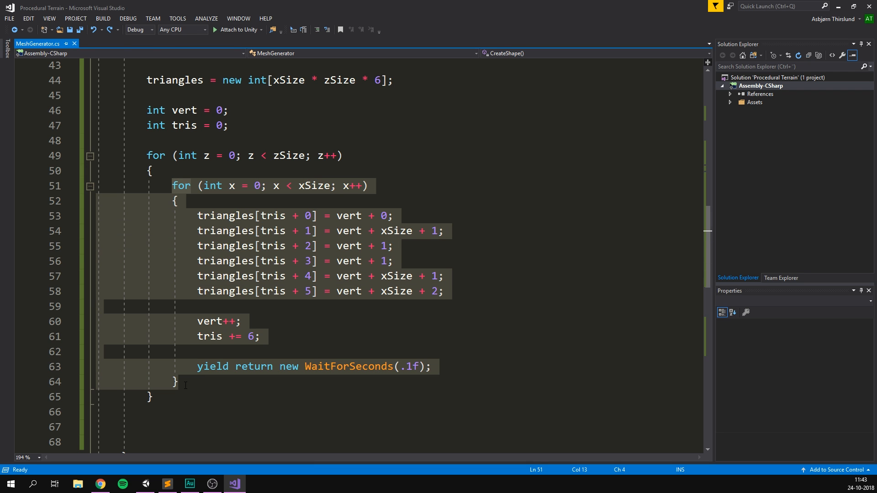
text(vert++)
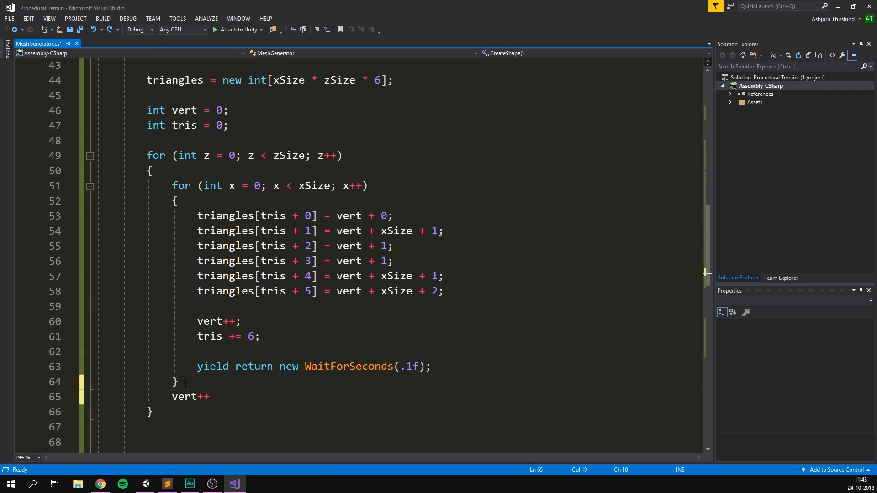
click(145, 484)
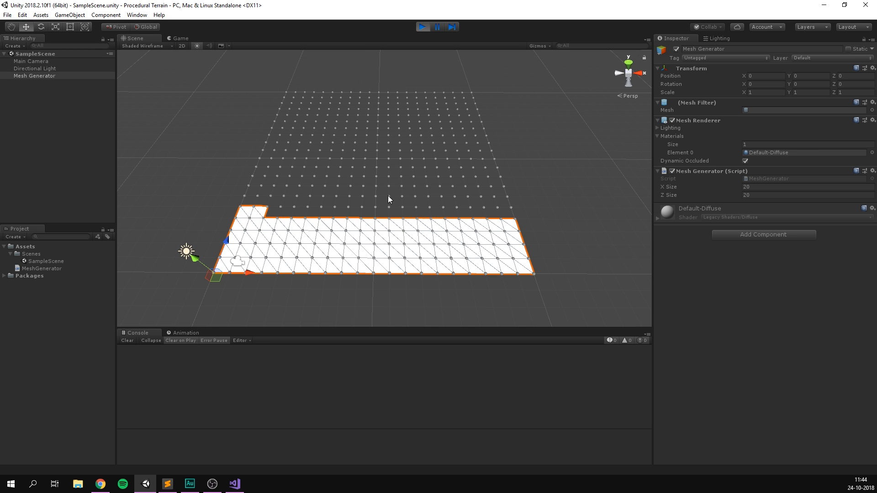
drag(390, 200, 337, 114)
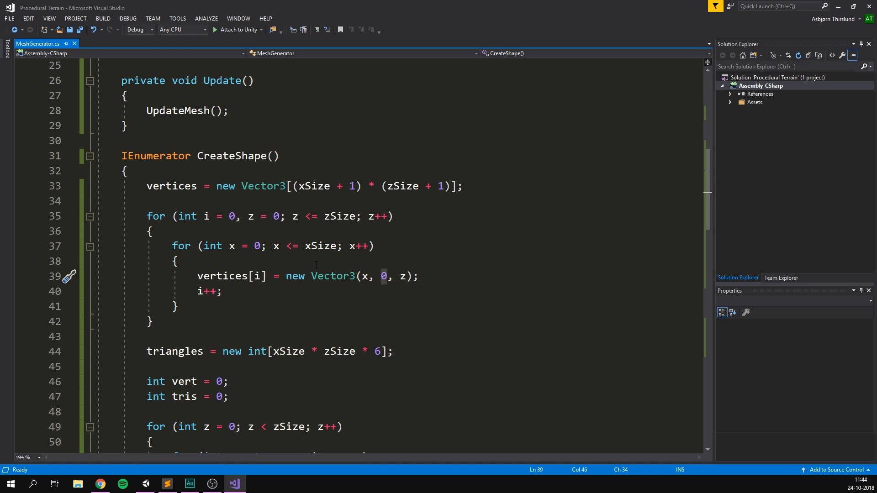
Set float y = Mathf.PerlinNoise(x * .3f, z * .3f) * 2f as each vertex height
text(float y = Mat)
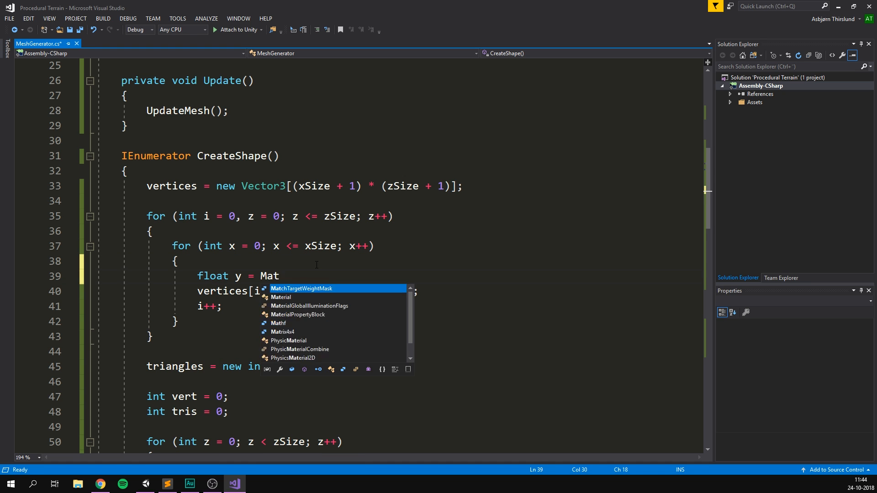
text(hf.PerlinNoise()
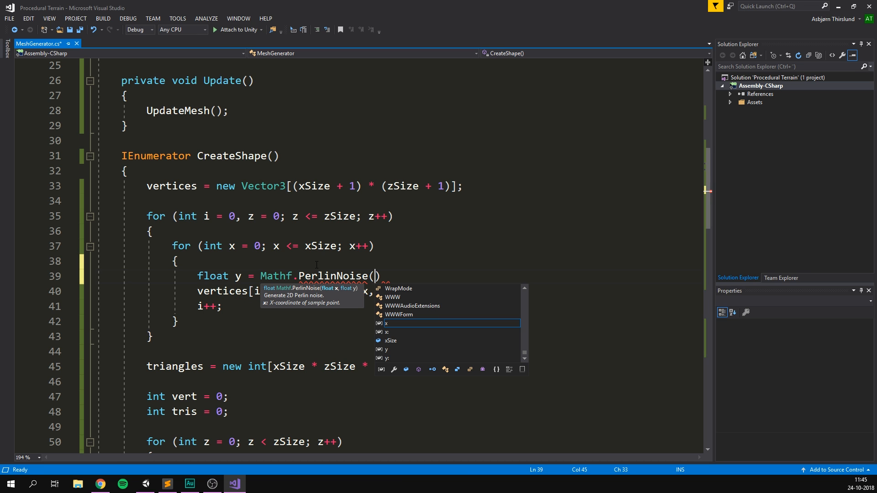
text(x, z)
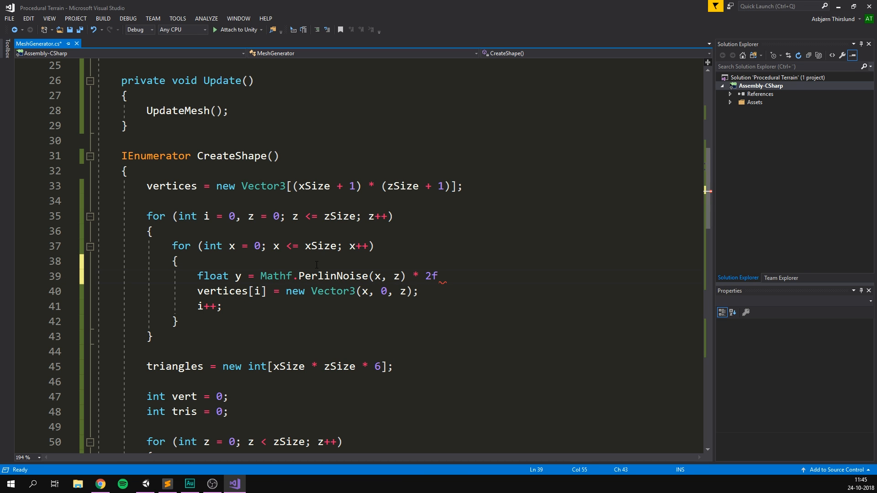
text(;)
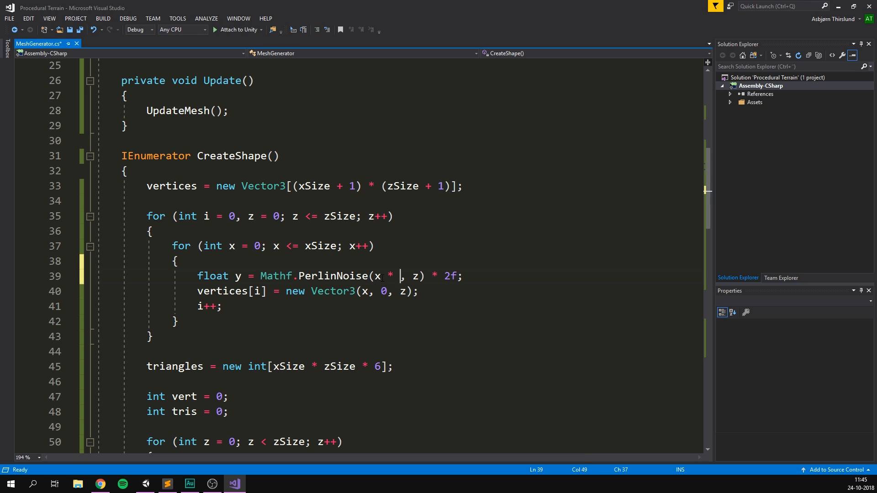
text(.3f)
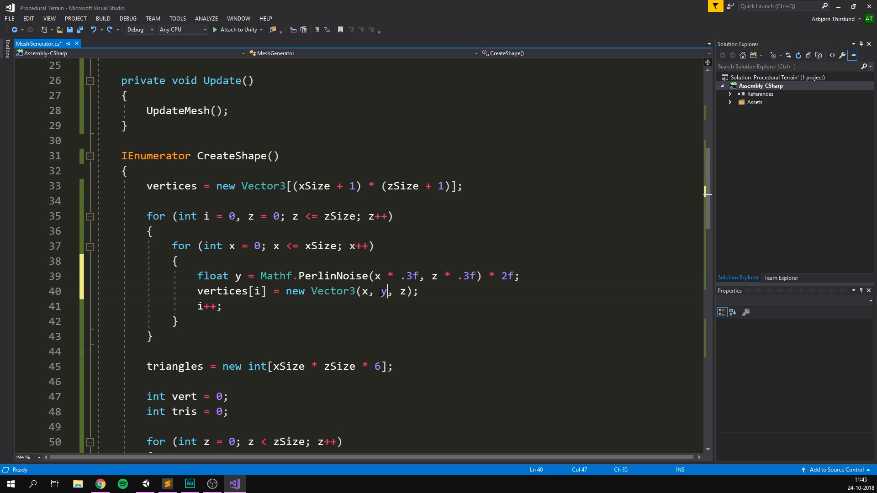
Shorten the per-quad WaitForSeconds delay to .01f
scroll(down, 3)
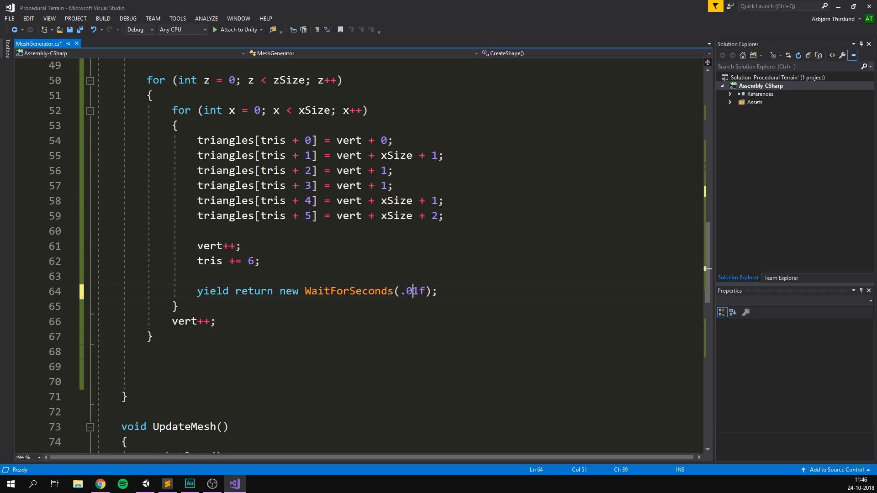
click(146, 483)
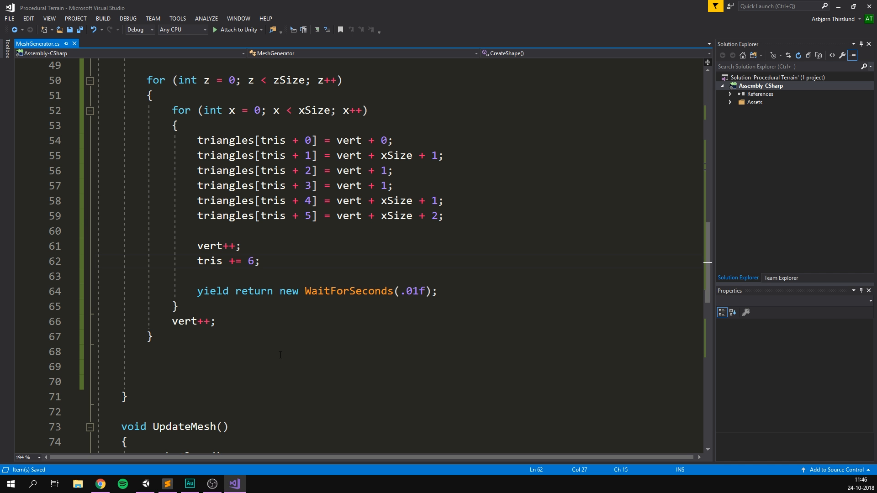
Delete the yield return WaitForSeconds line so the mesh builds instantly
key(Delete)
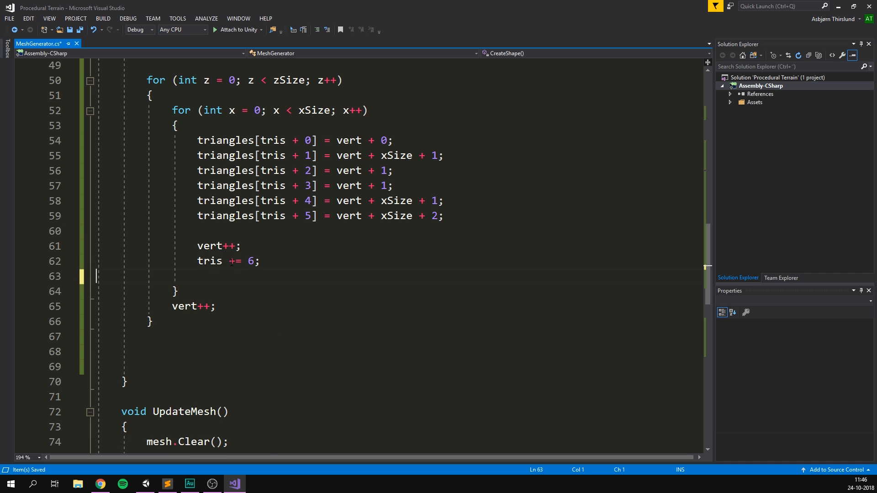
scroll(up, 3)
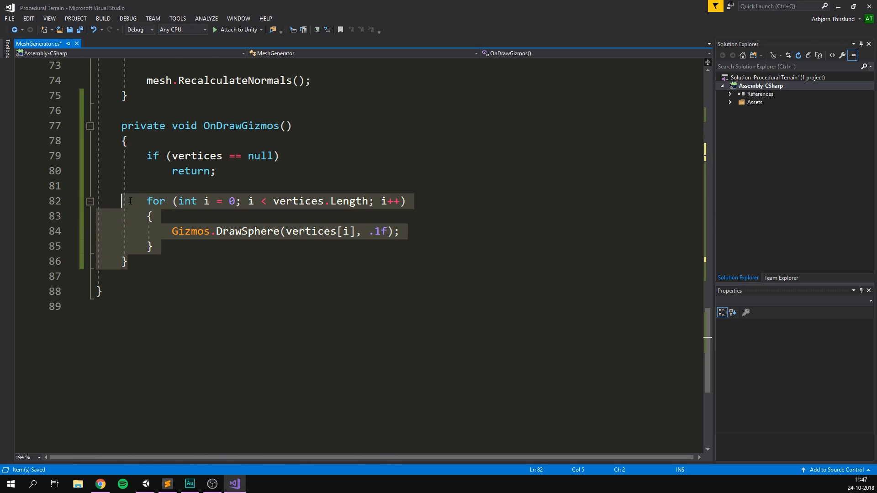
click(144, 484)
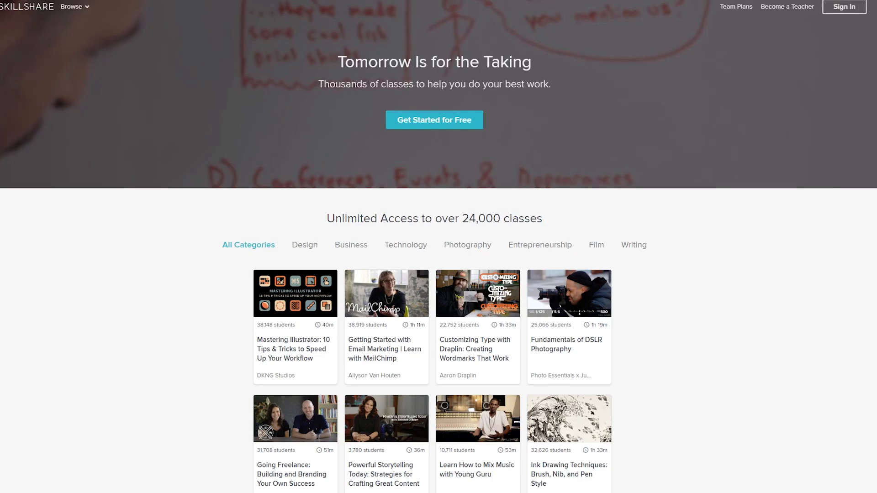
Scroll down through the Skillshare and Brackeys Patreon pages to the patron reward tiers
scroll(down, 3)
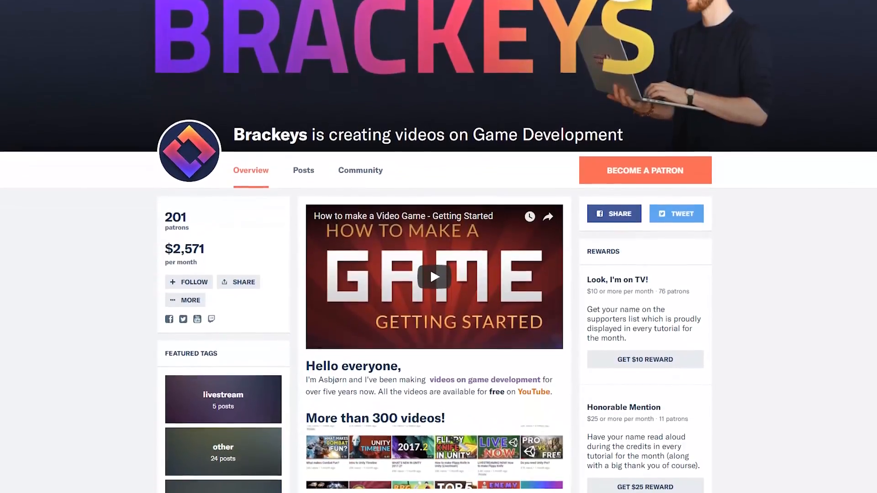
scroll(down, 3)
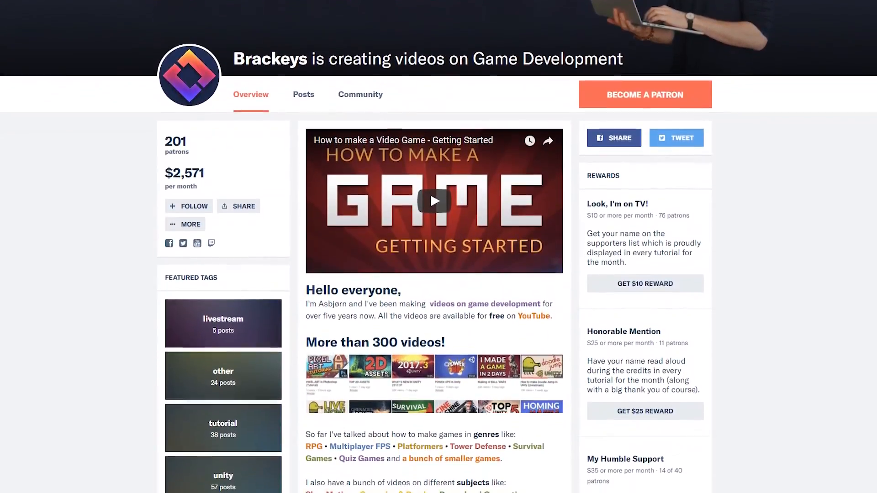
scroll(down, 3)
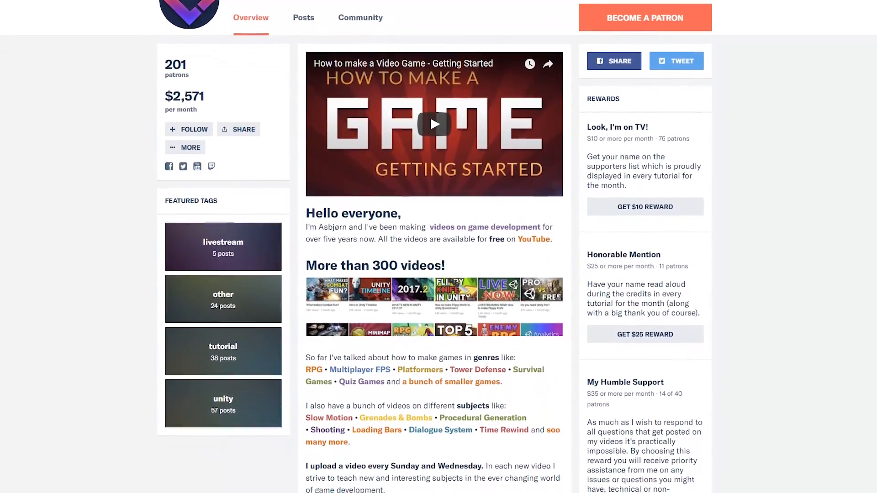